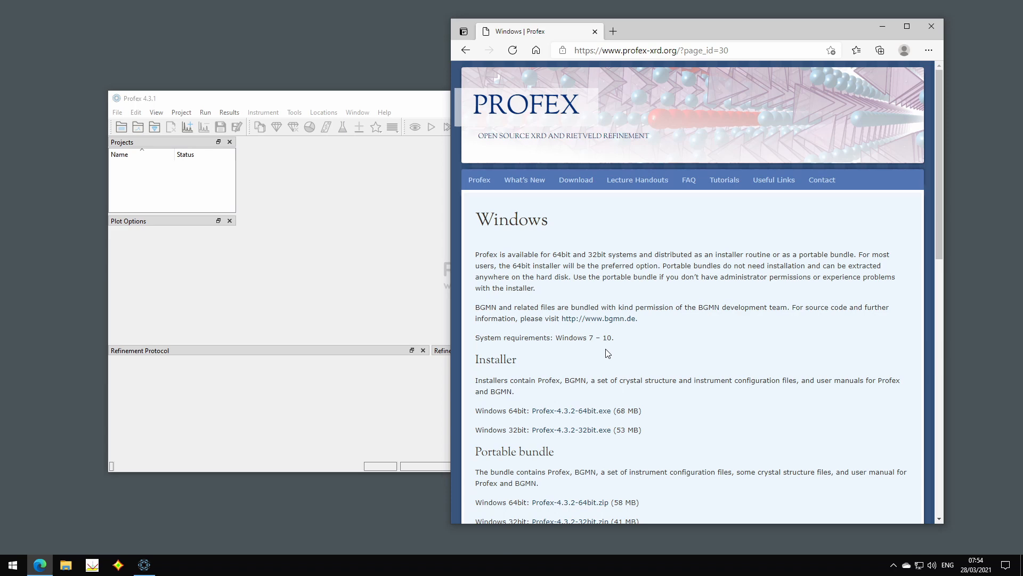
pyautogui.moveTo(517, 335)
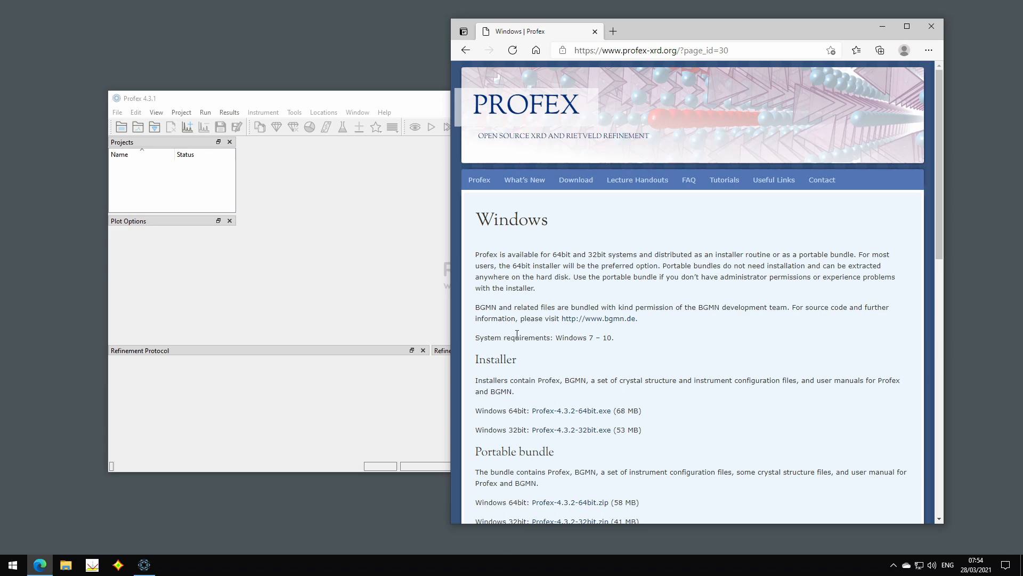
pyautogui.moveTo(510, 446)
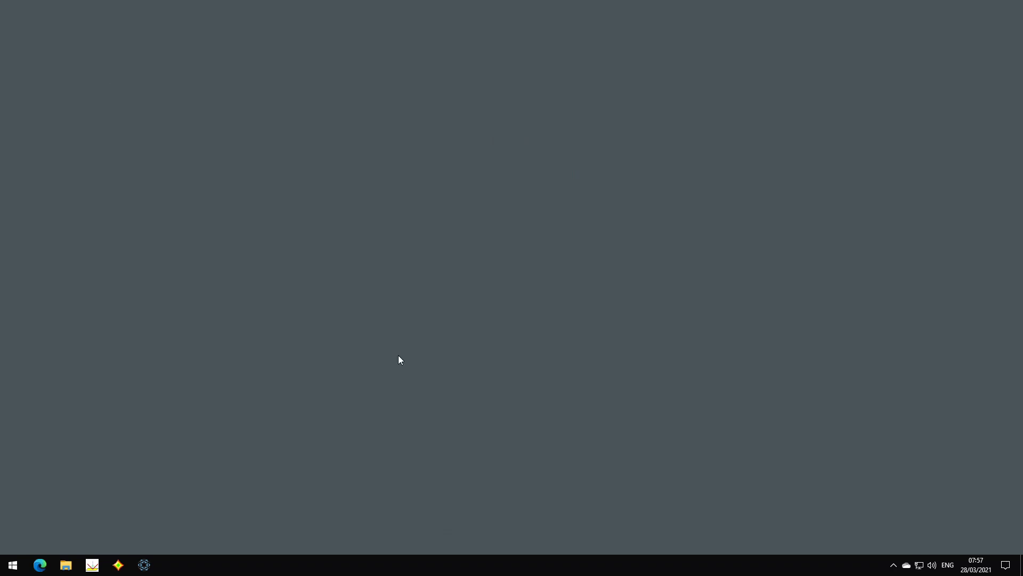
# In File Explorer, browse to Program Files > Profex and select maintenancetool.exe.
pyautogui.click(66, 565)
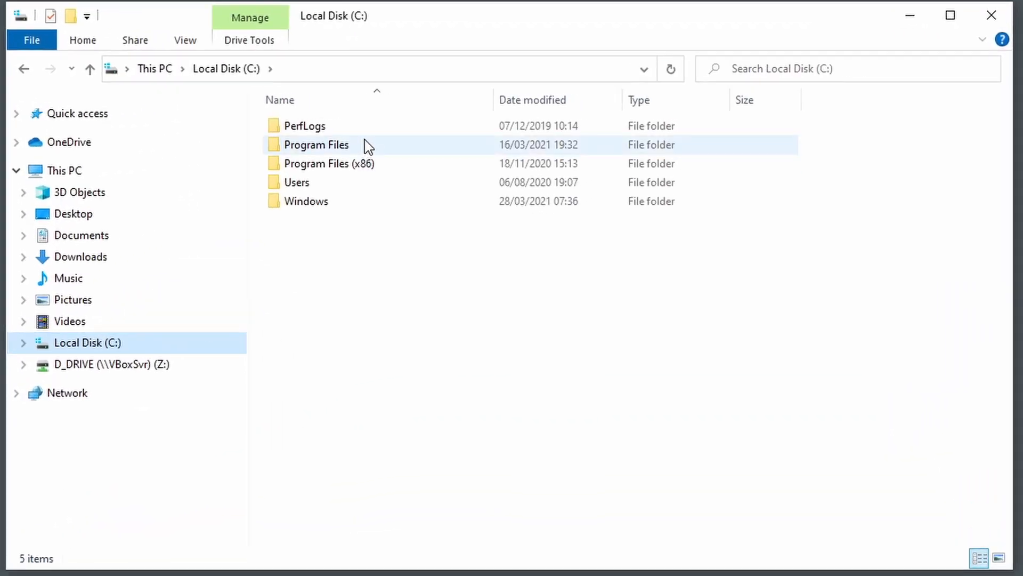
pyautogui.doubleClick(316, 145)
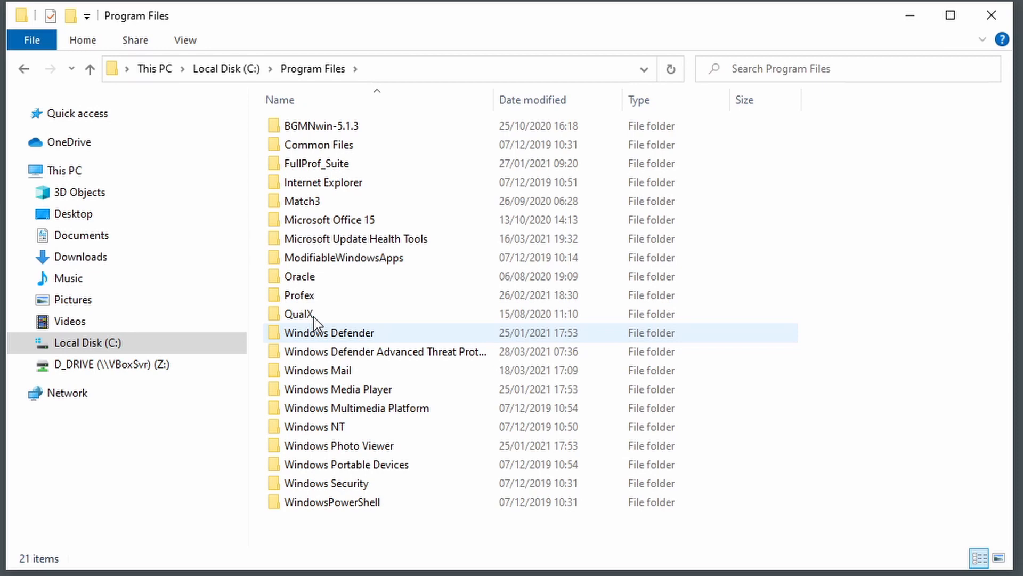
pyautogui.doubleClick(299, 295)
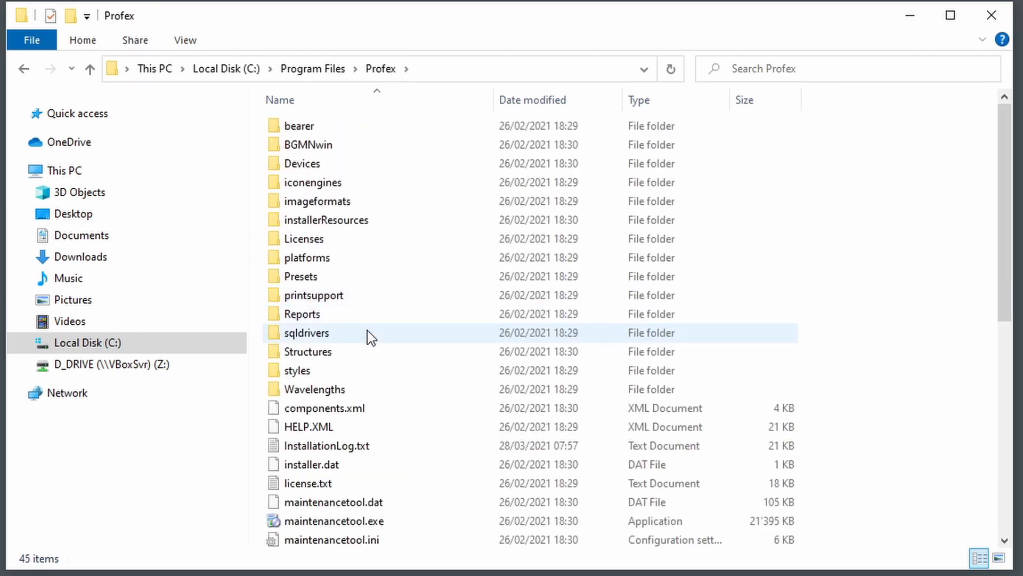
pyautogui.click(333, 368)
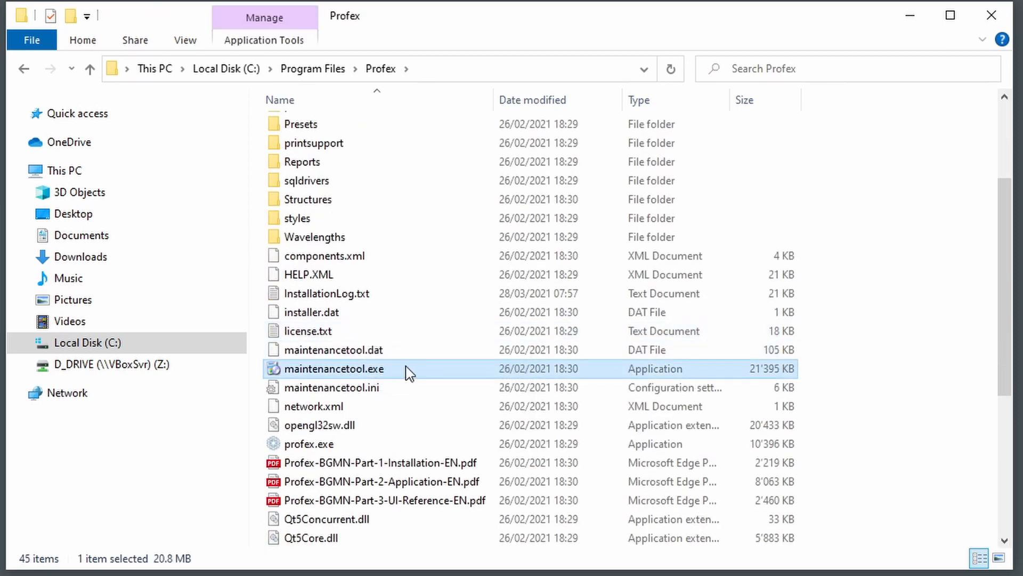
pyautogui.moveTo(336, 375)
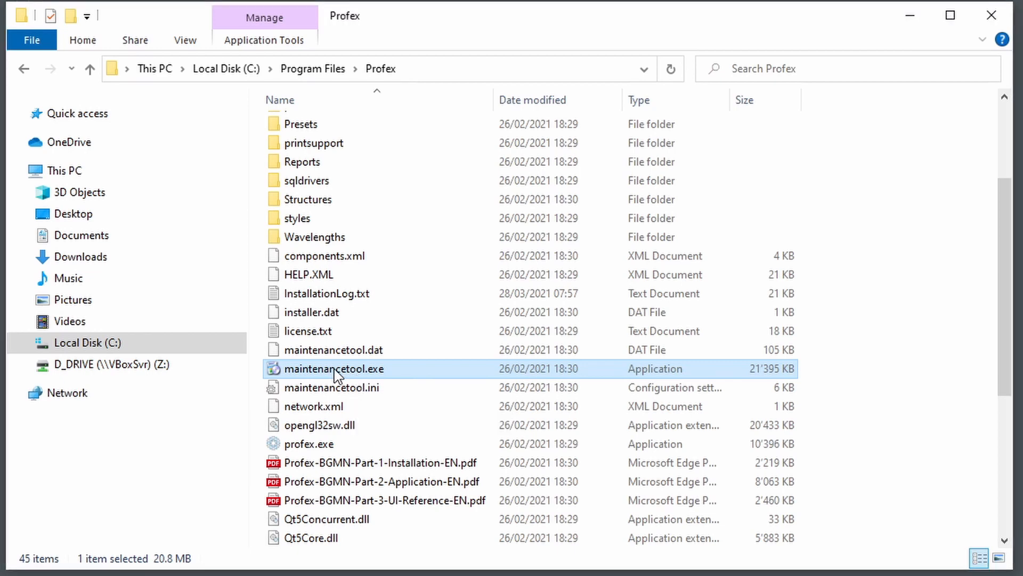
# Run the maintenance tool's Update components wizard to move Profex from 4.3.1 to 4.3.2, then finish.
pyautogui.doubleClick(333, 368)
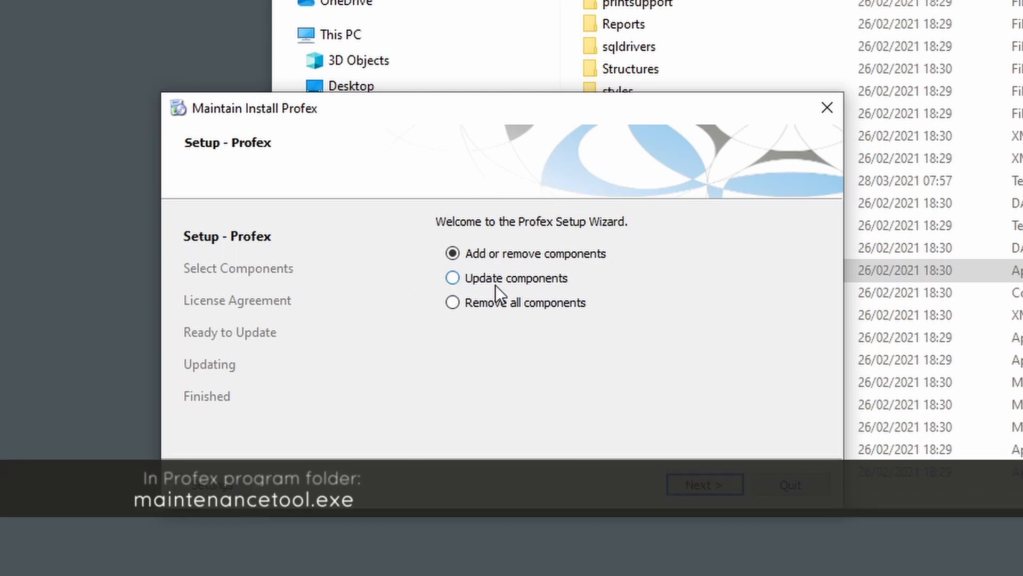
pyautogui.click(452, 277)
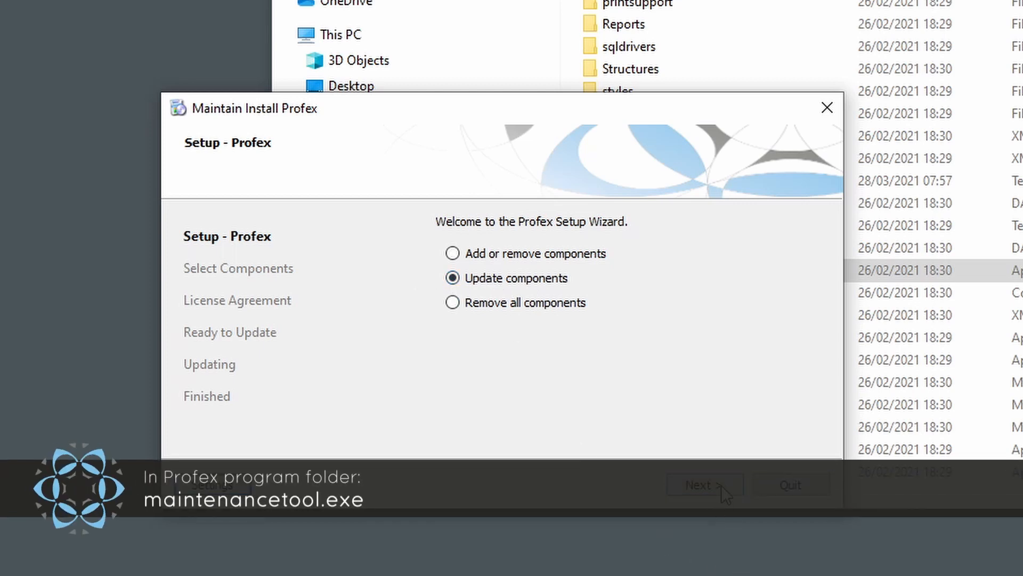
pyautogui.click(705, 484)
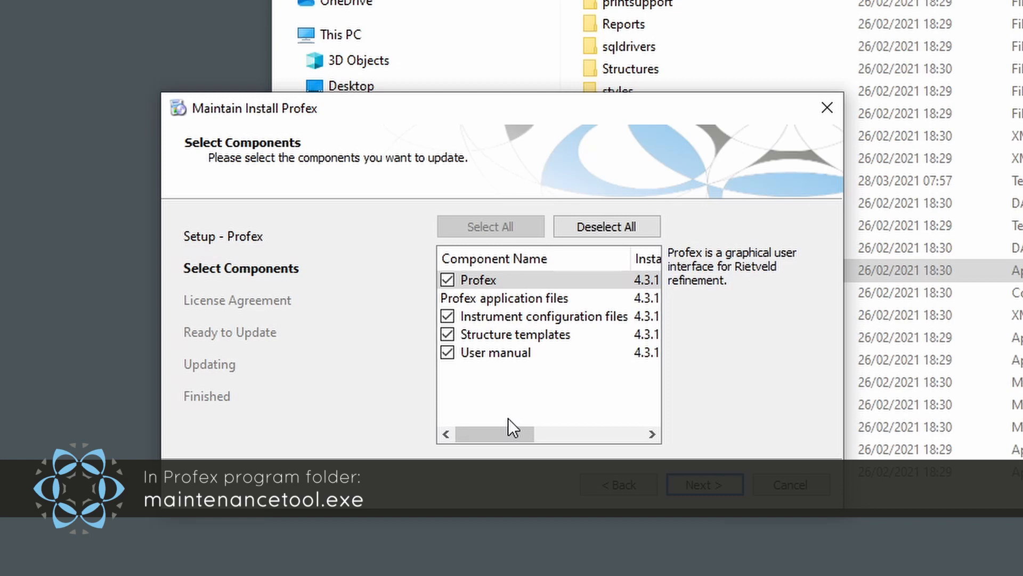
pyautogui.moveTo(513, 466)
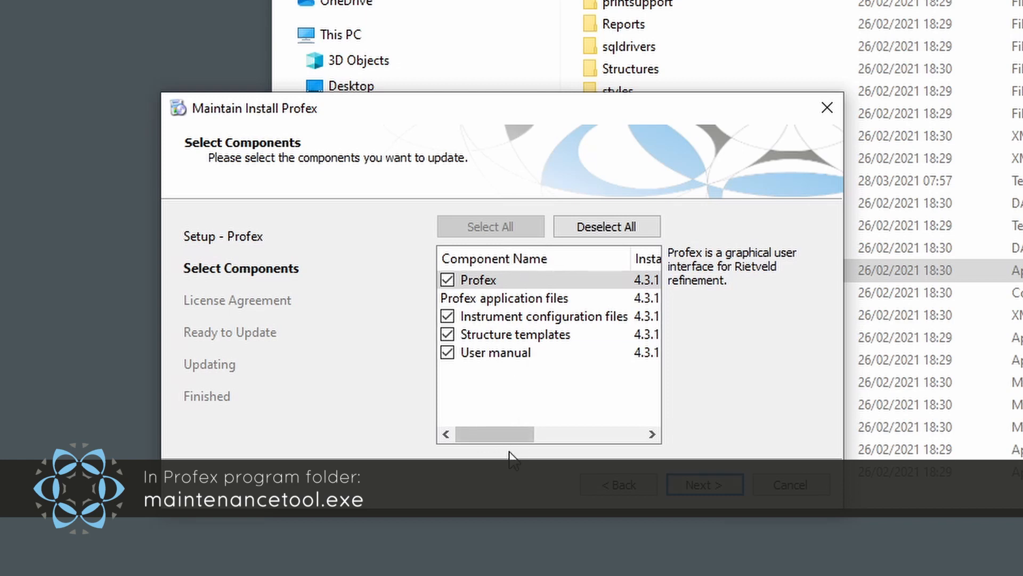
pyautogui.hscroll(3)
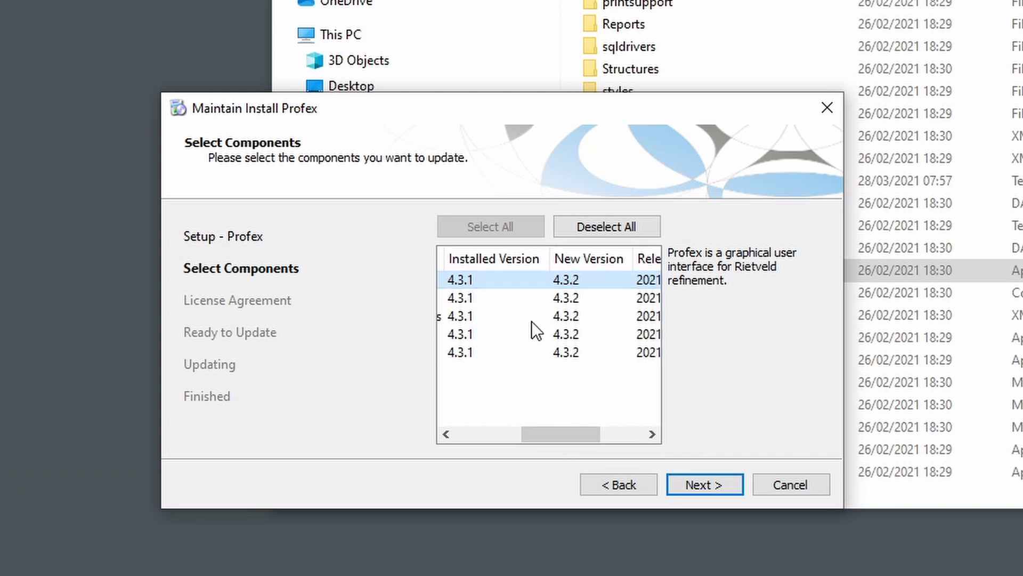
pyautogui.moveTo(535, 433); pyautogui.dragTo(620, 433)
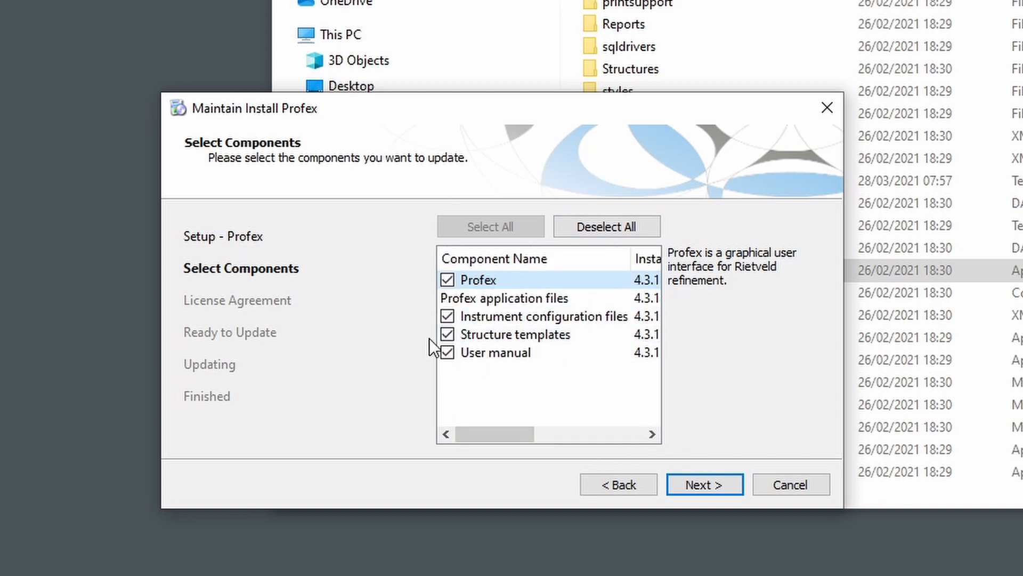
pyautogui.click(705, 484)
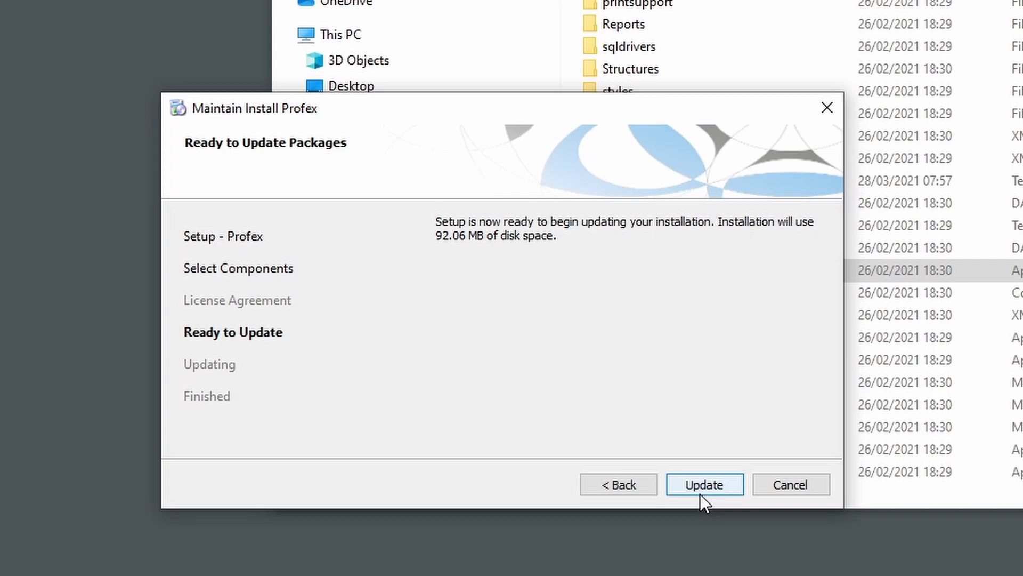
pyautogui.click(705, 483)
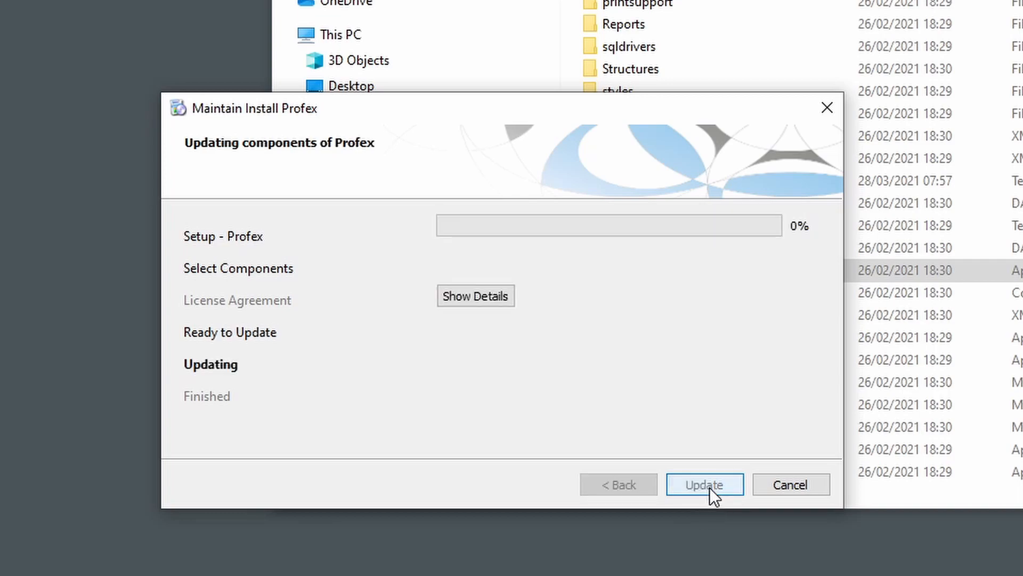
pyautogui.click(704, 484)
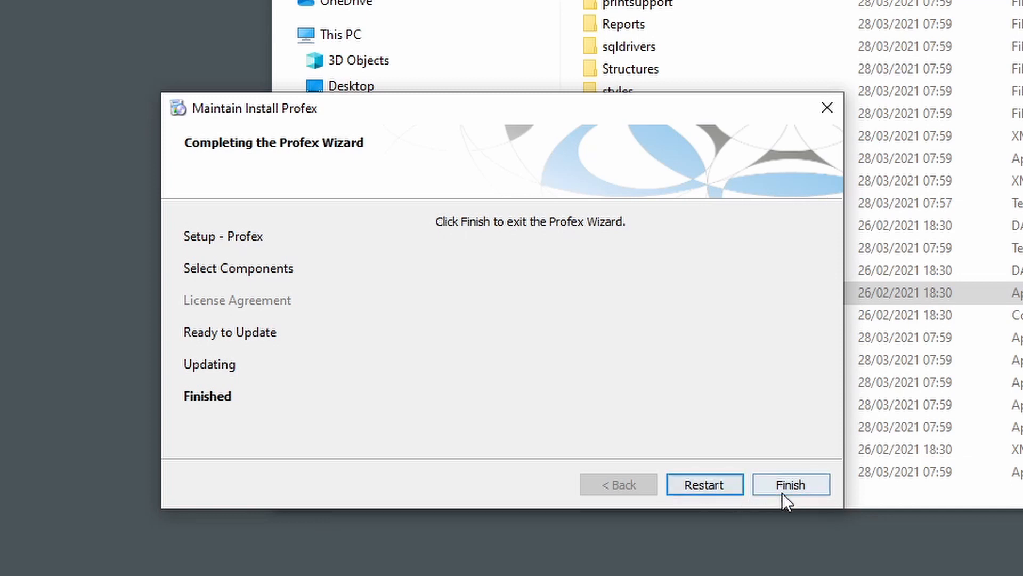
pyautogui.click(790, 484)
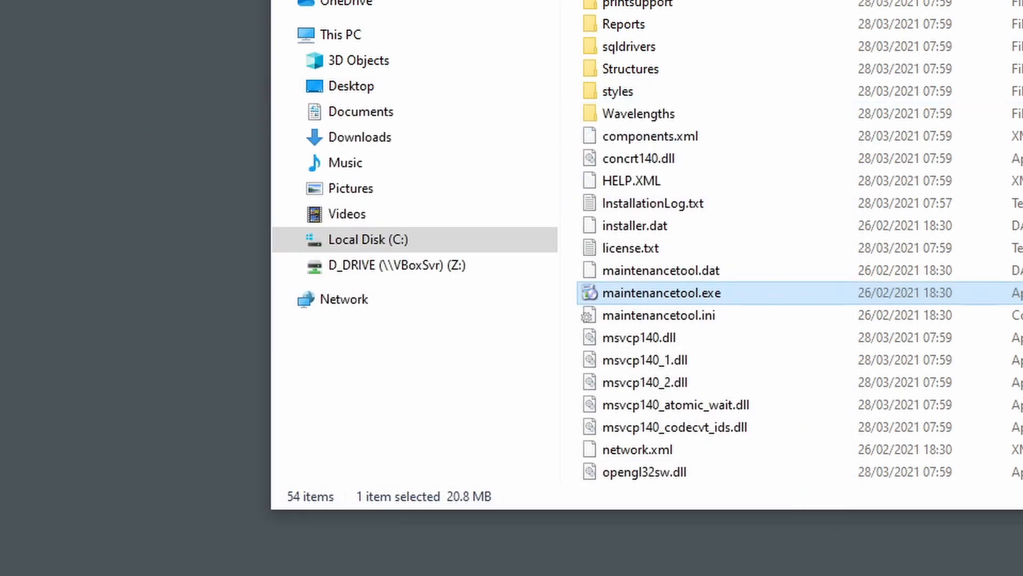
# Launch profex.exe 4.3.2, maximize its window and show the Tools menu.
pyautogui.doubleClick(658, 292)
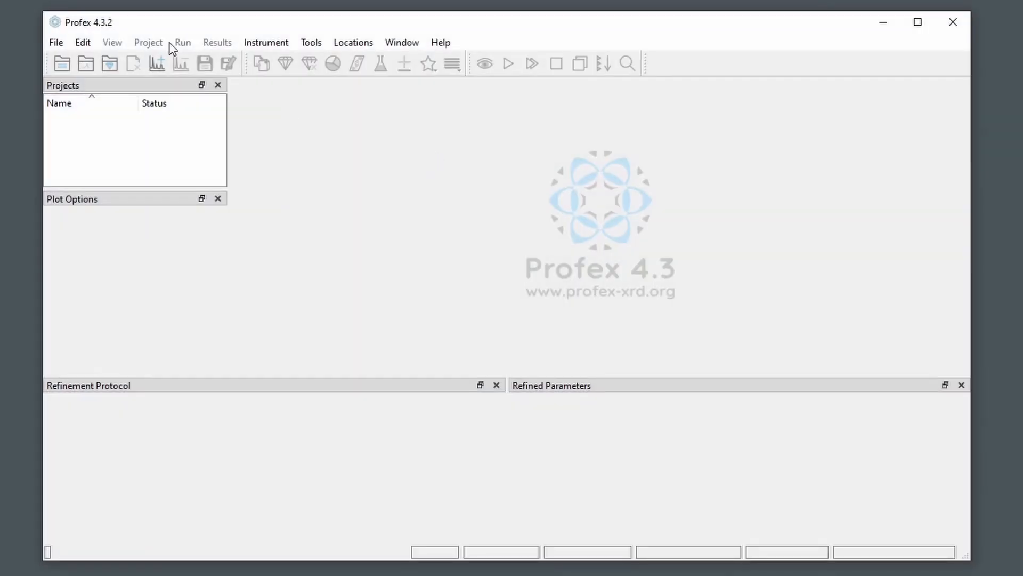
pyautogui.moveTo(797, 29)
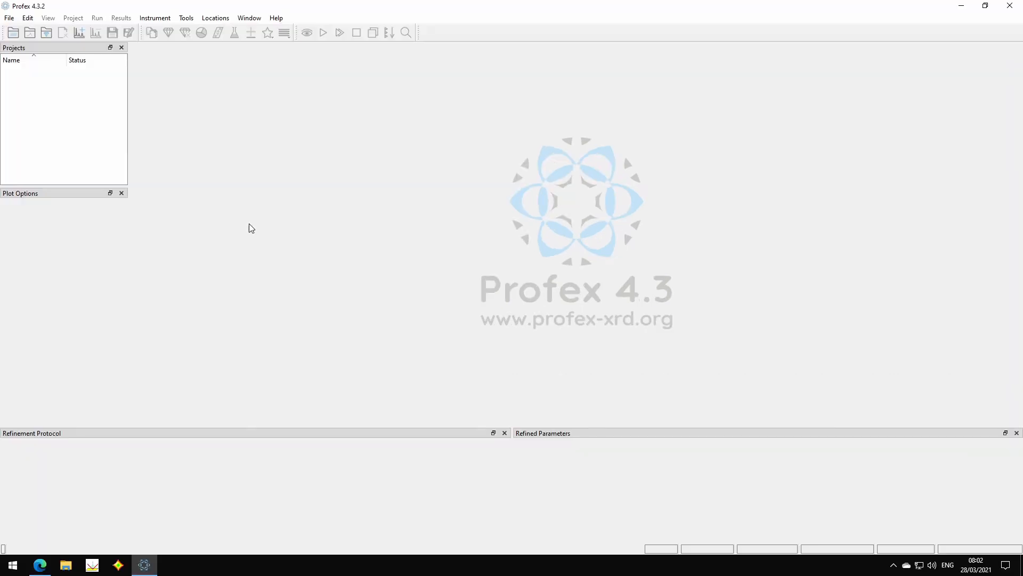
pyautogui.moveTo(249, 221)
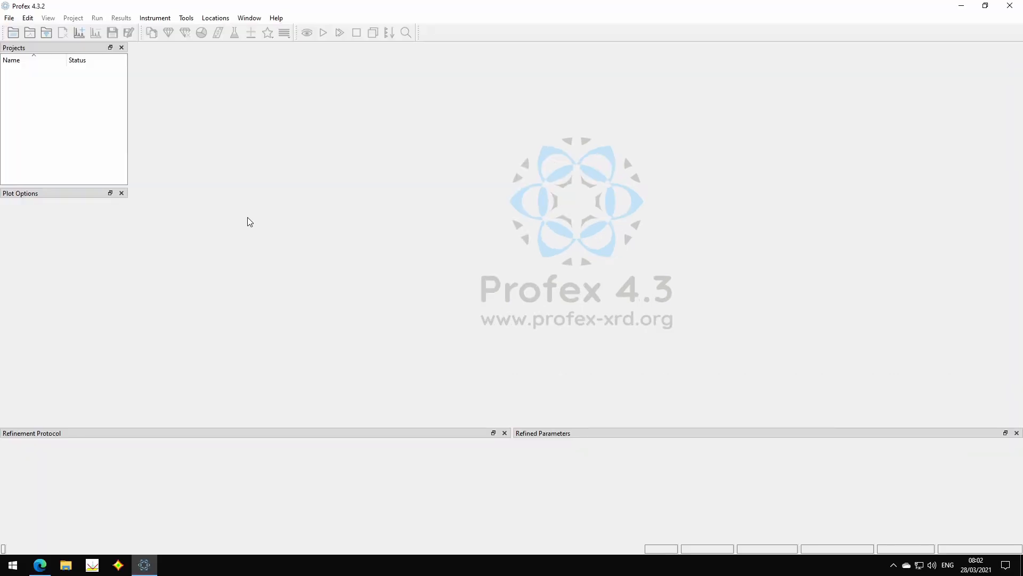
pyautogui.click(186, 18)
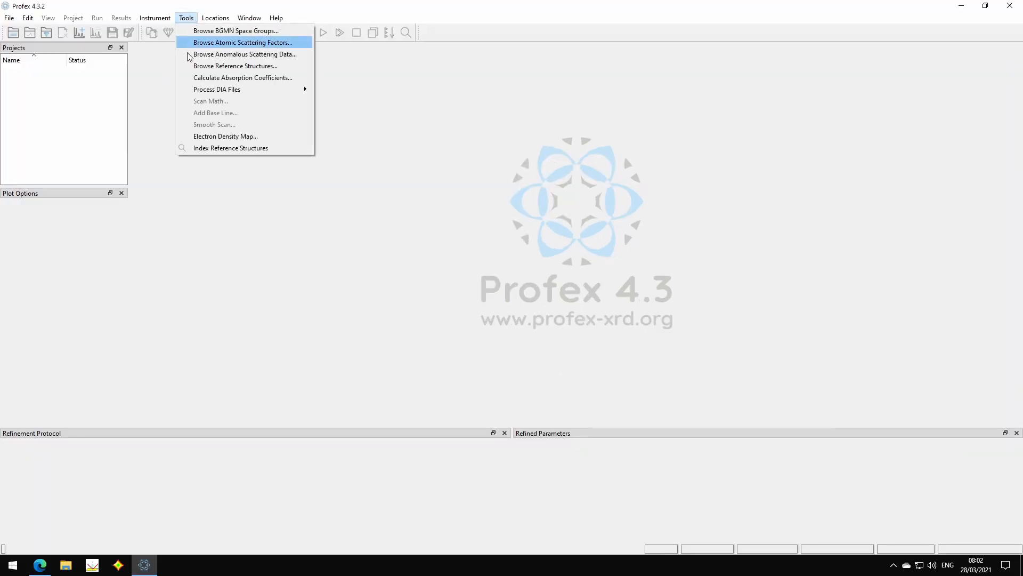
pyautogui.moveTo(253, 72)
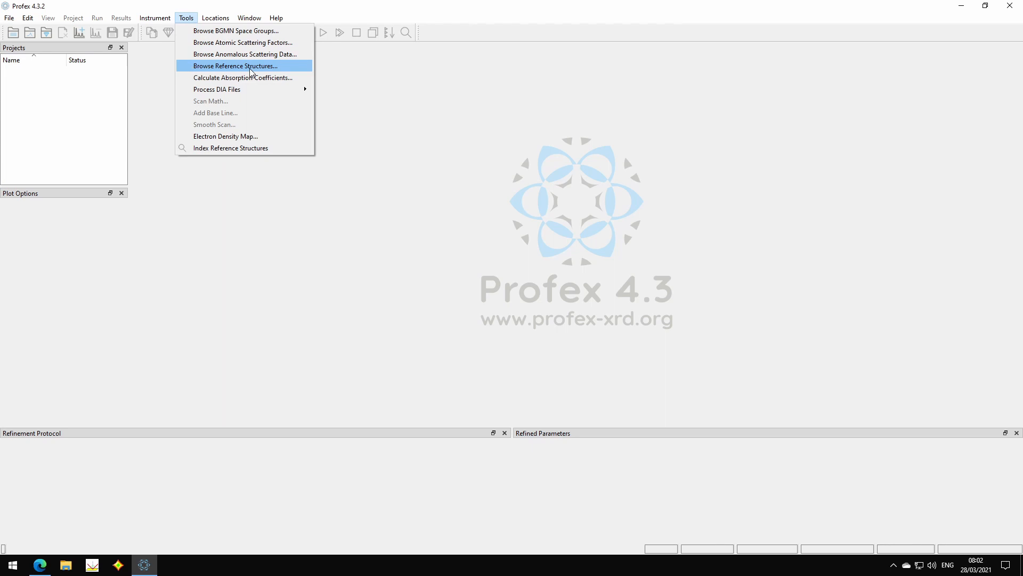
# View peak lists and patterns for Al2O3-alpha and albite in Browse Reference Structures, then close it.
pyautogui.click(235, 66)
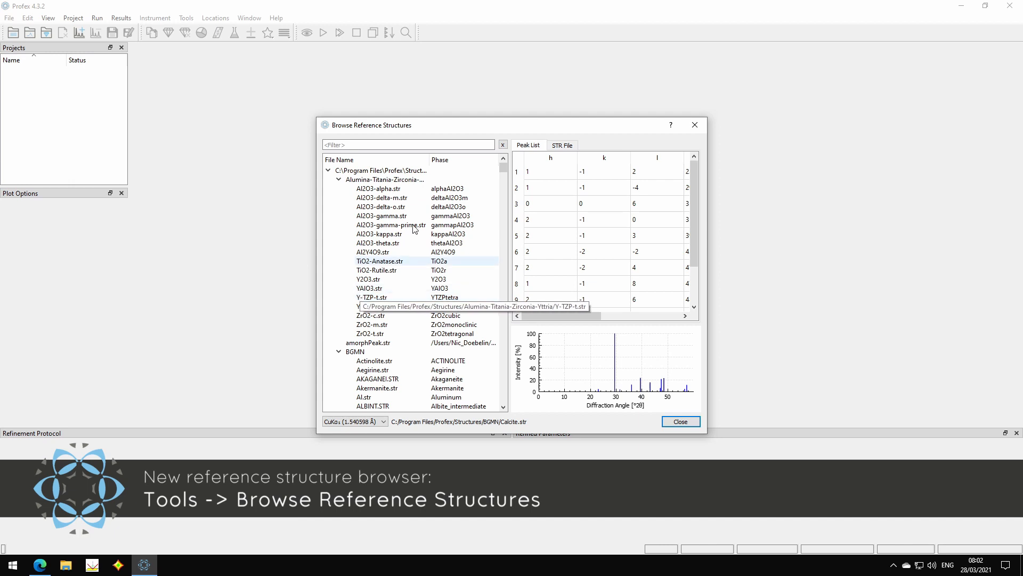
pyautogui.click(376, 188)
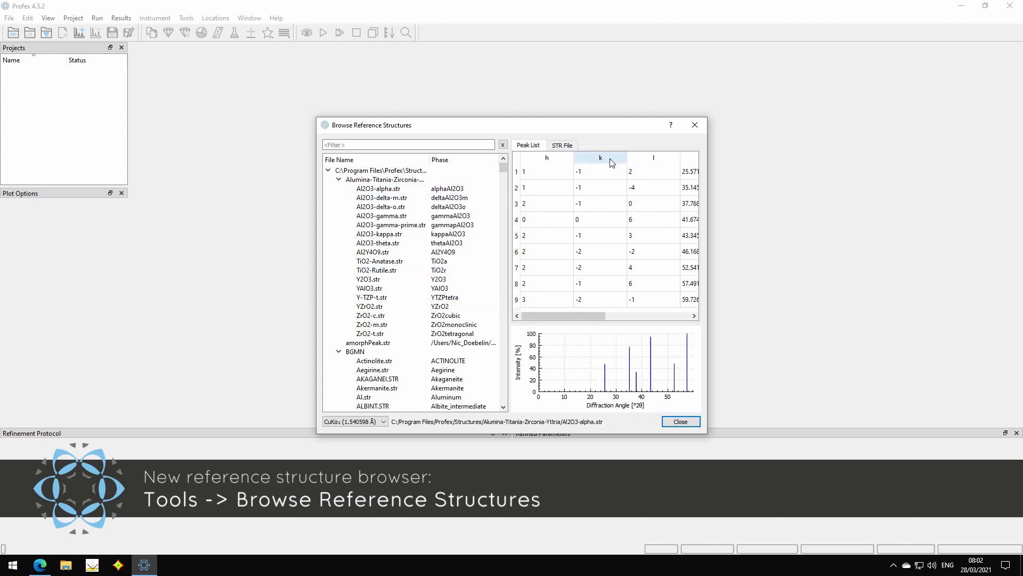
pyautogui.moveTo(586, 290)
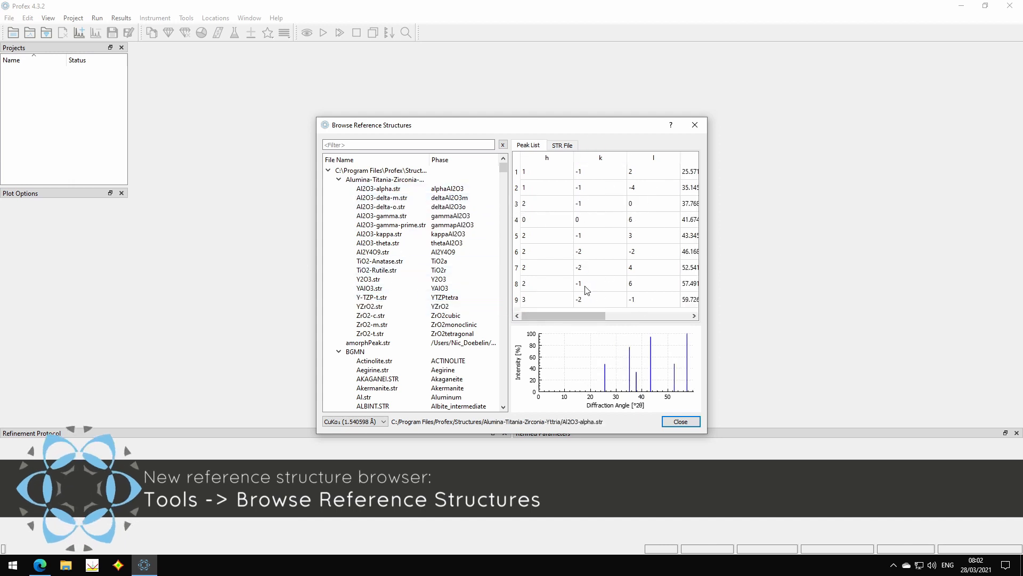
pyautogui.moveTo(642, 350)
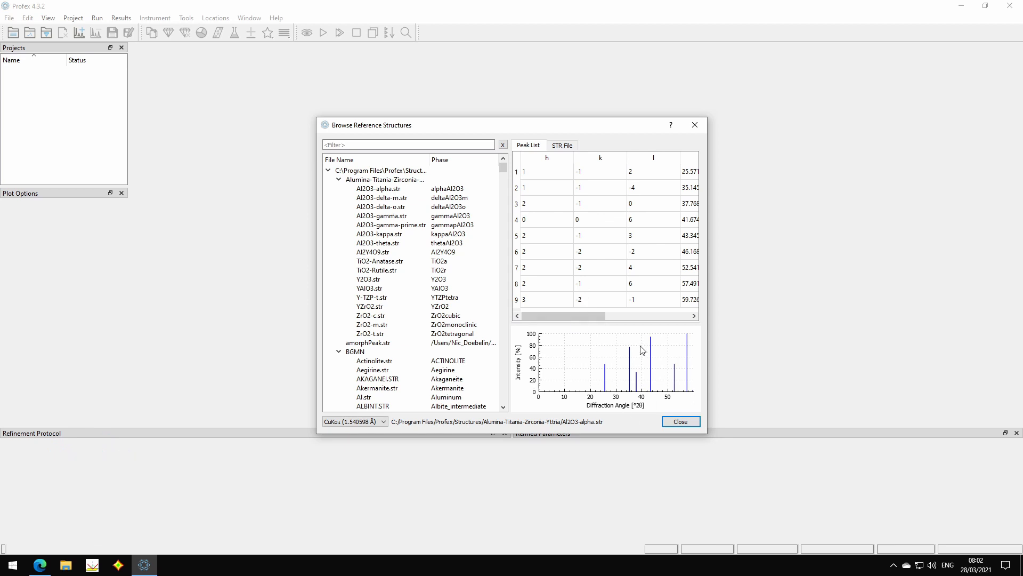
pyautogui.moveTo(706, 347)
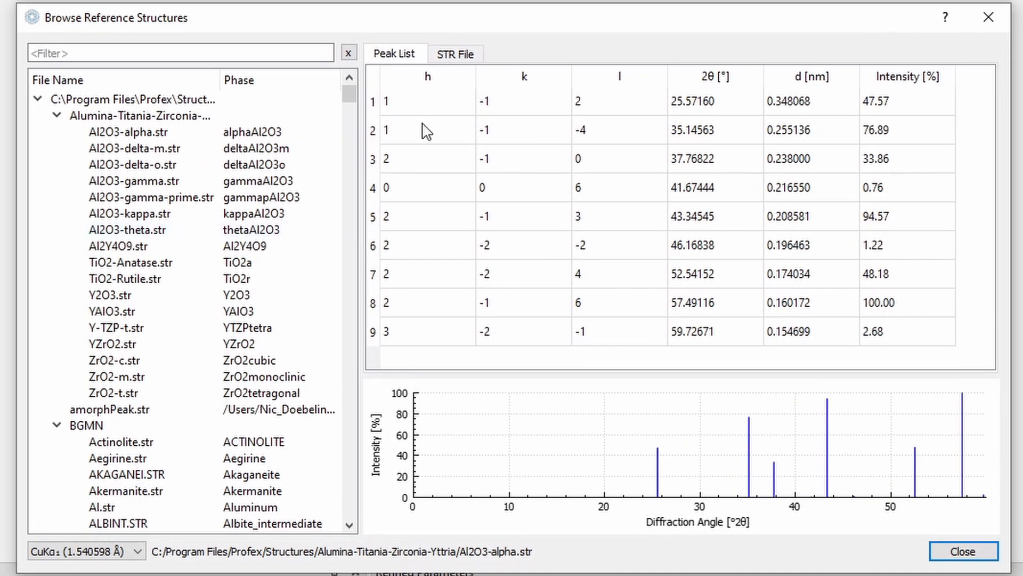
pyautogui.moveTo(502, 126)
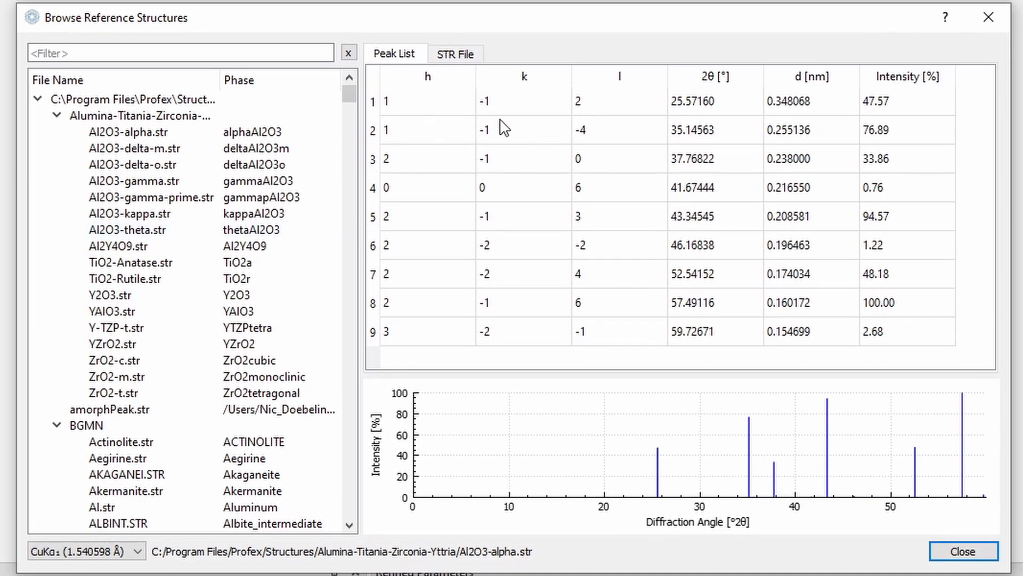
pyautogui.moveTo(787, 119)
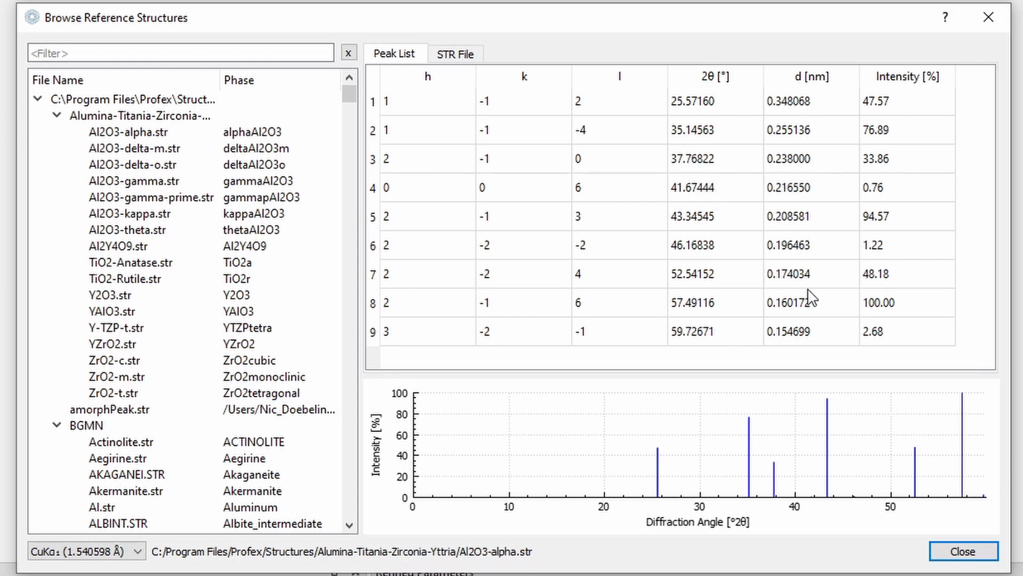
pyautogui.moveTo(912, 350)
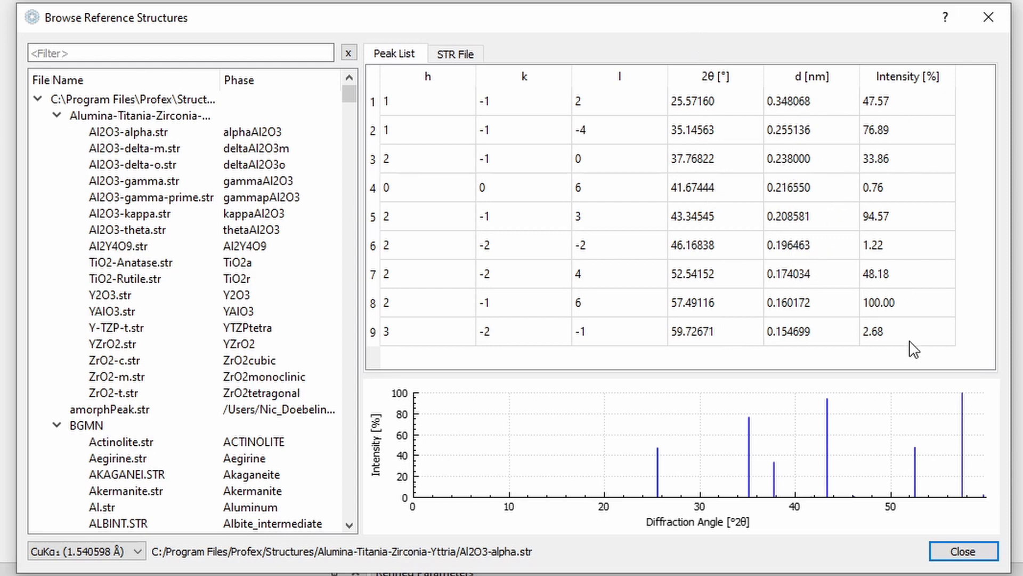
pyautogui.moveTo(836, 490)
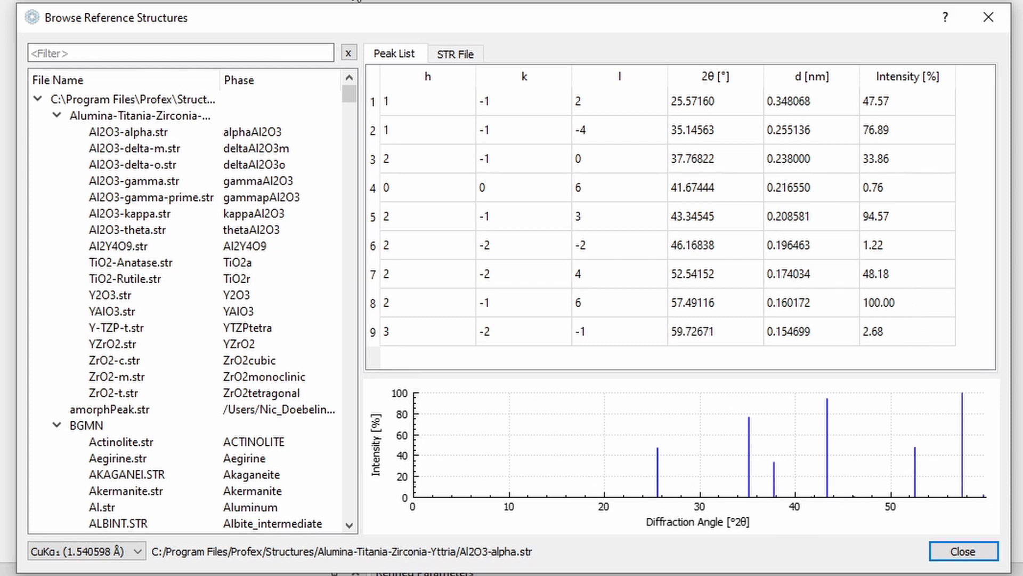
pyautogui.click(457, 54)
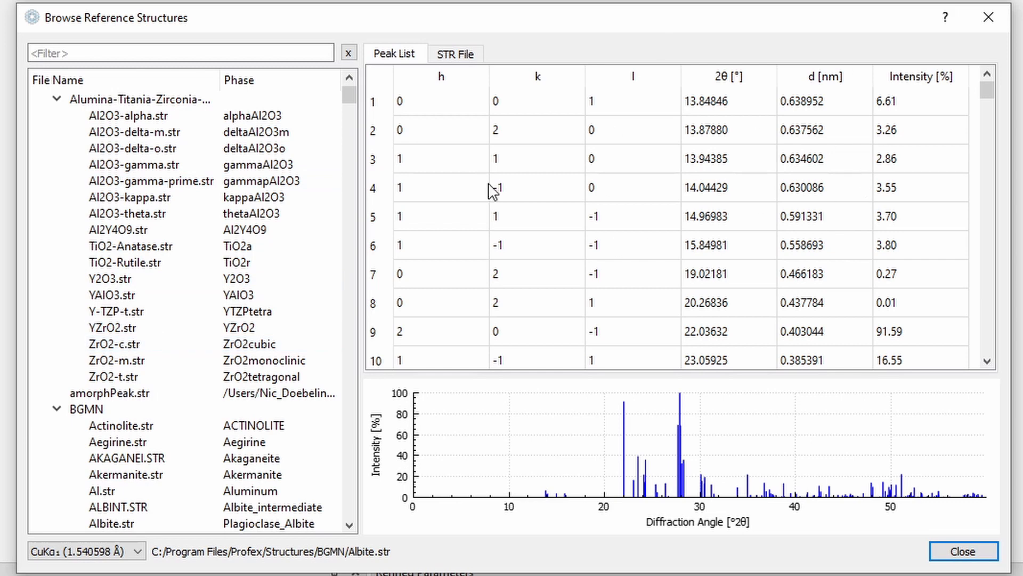
pyautogui.click(135, 148)
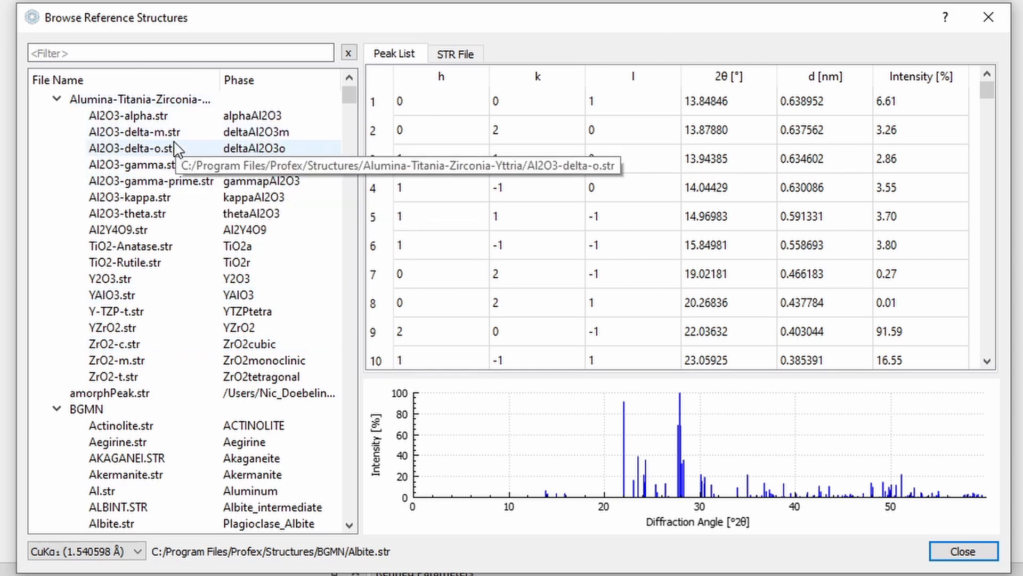
pyautogui.moveTo(750, 408)
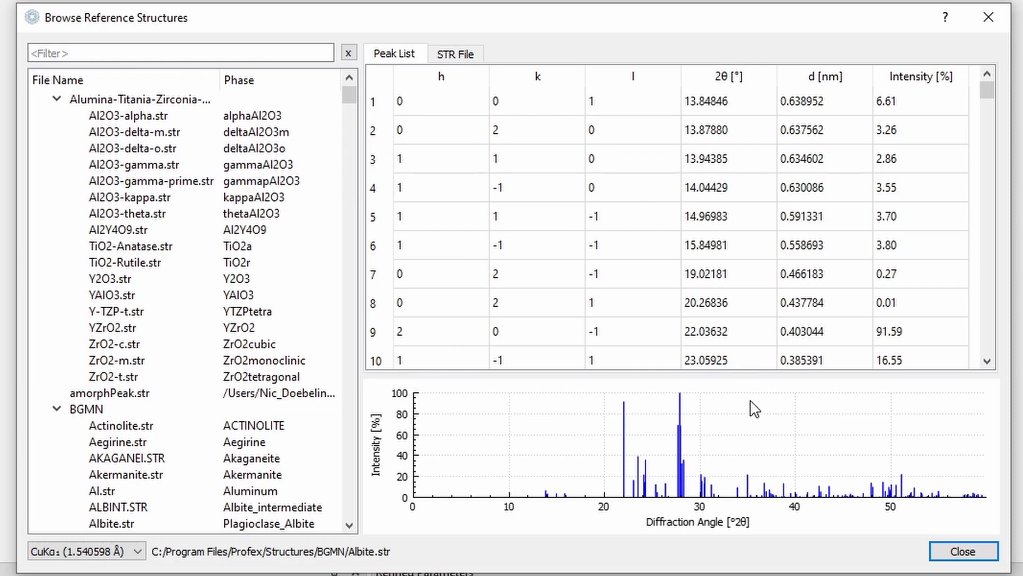
pyautogui.click(963, 551)
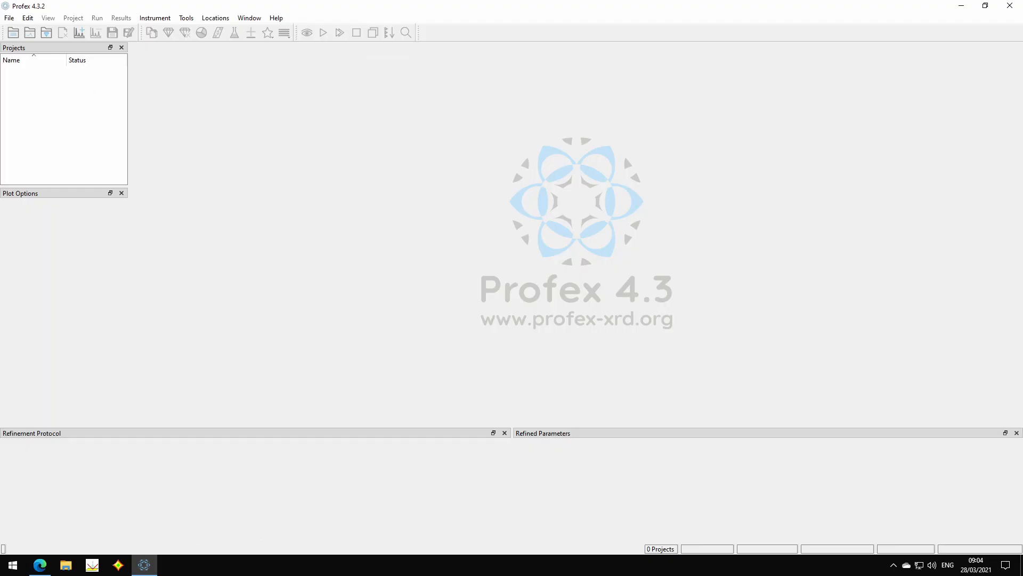
# Open the log file folder via Locations > Log File and select profex.log.
pyautogui.click(215, 17)
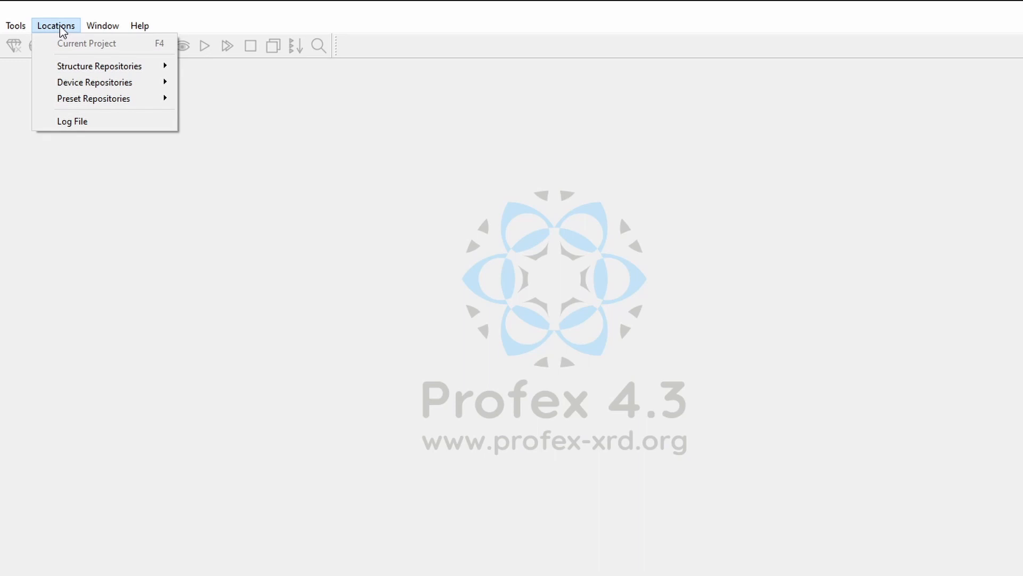
pyautogui.moveTo(56, 128)
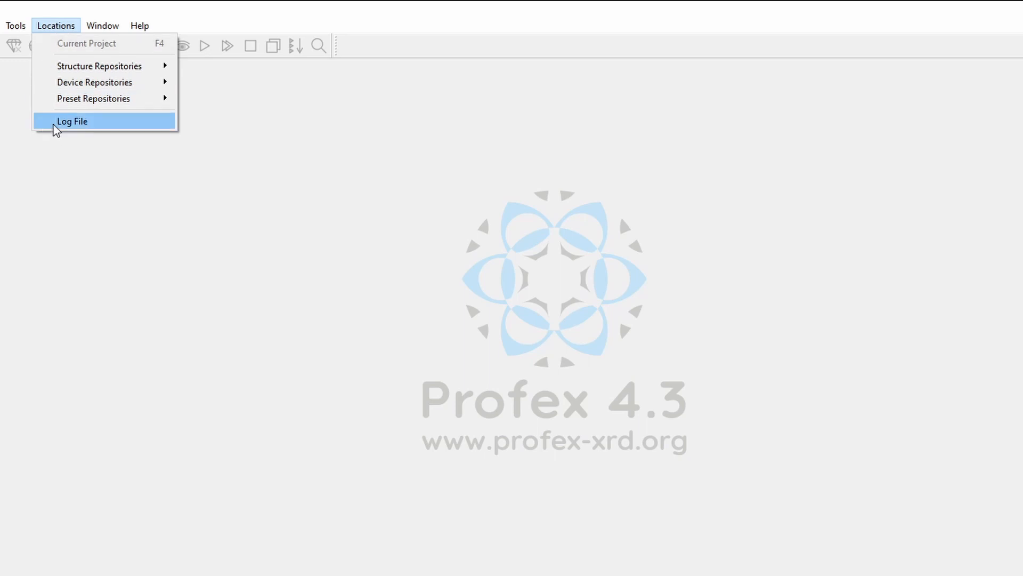
pyautogui.click(71, 121)
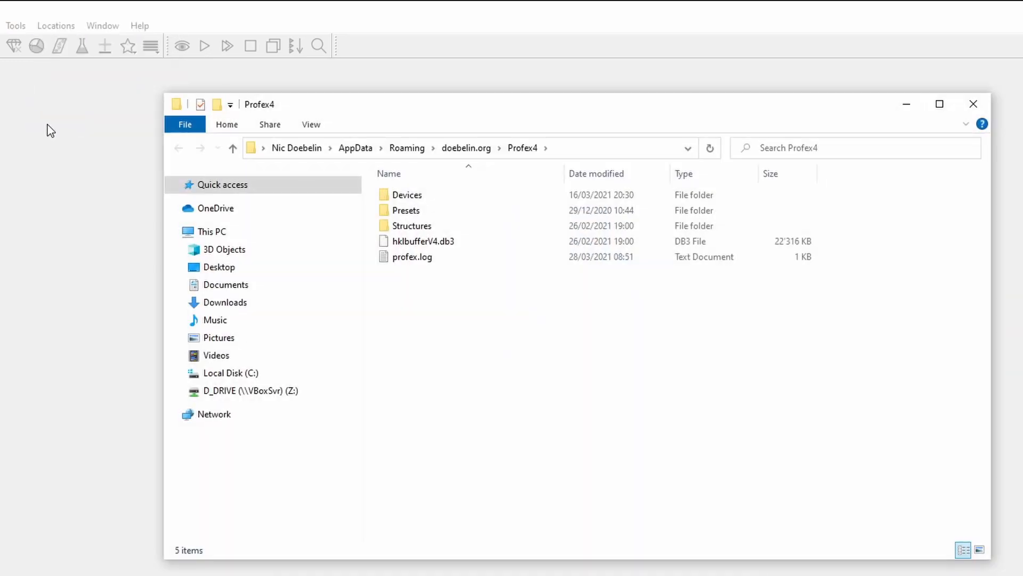
pyautogui.moveTo(559, 448)
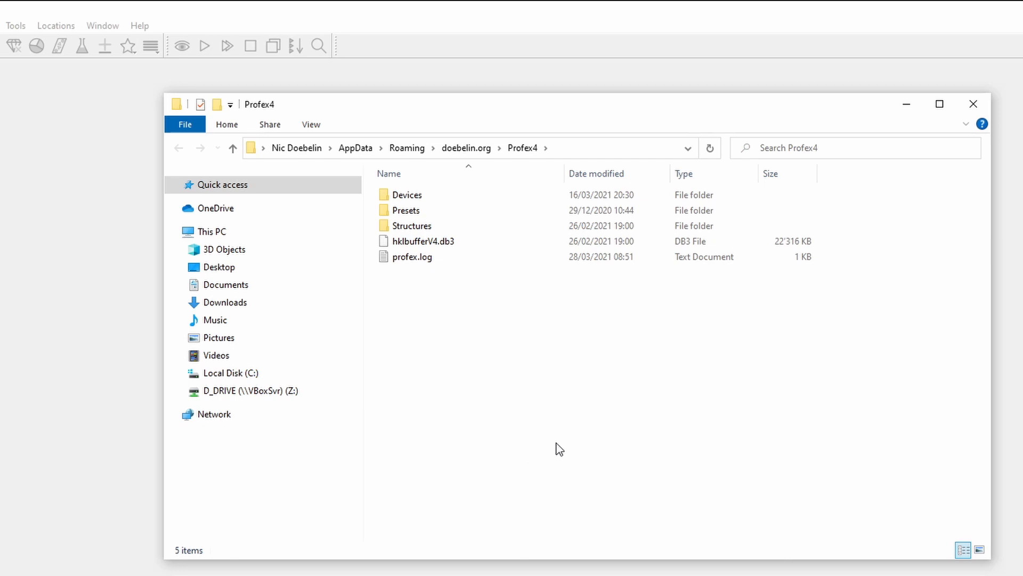
pyautogui.click(412, 257)
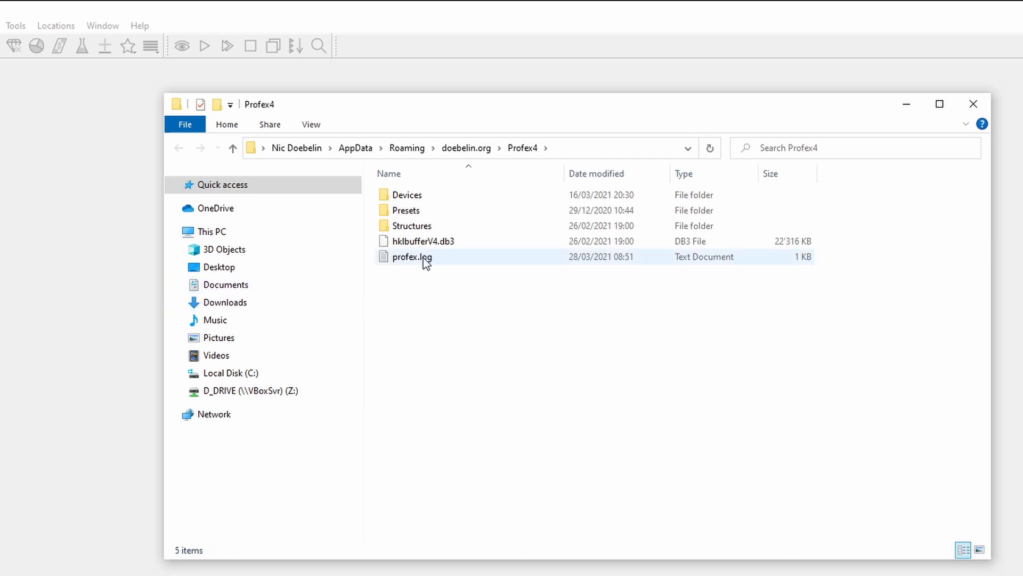
pyautogui.click(440, 289)
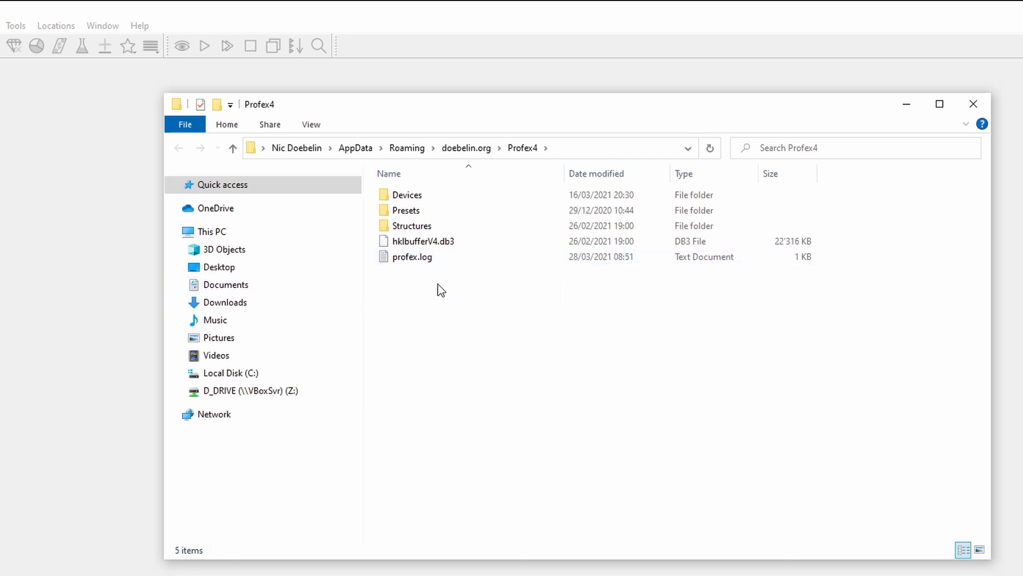
pyautogui.moveTo(431, 294)
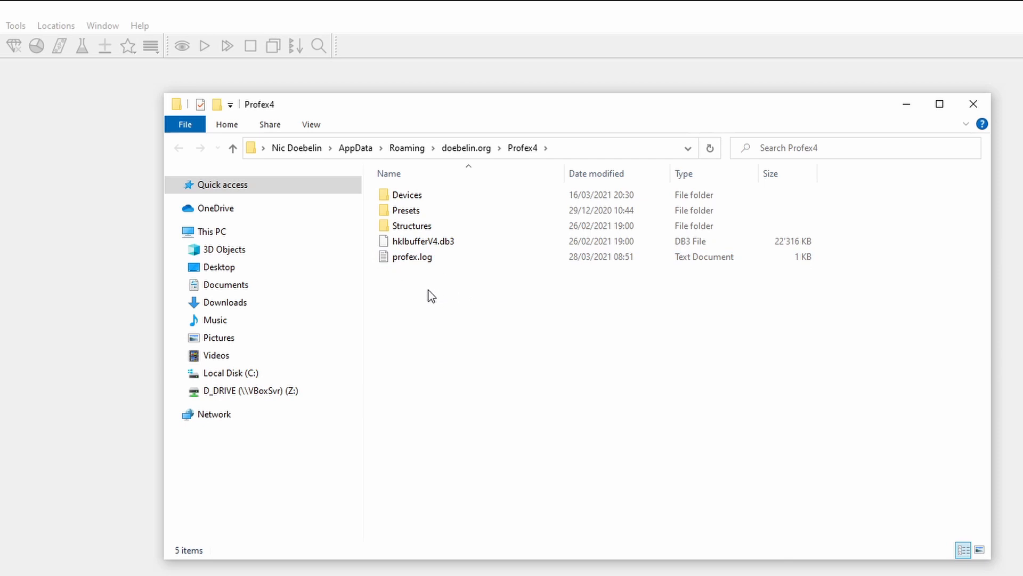
pyautogui.moveTo(425, 342)
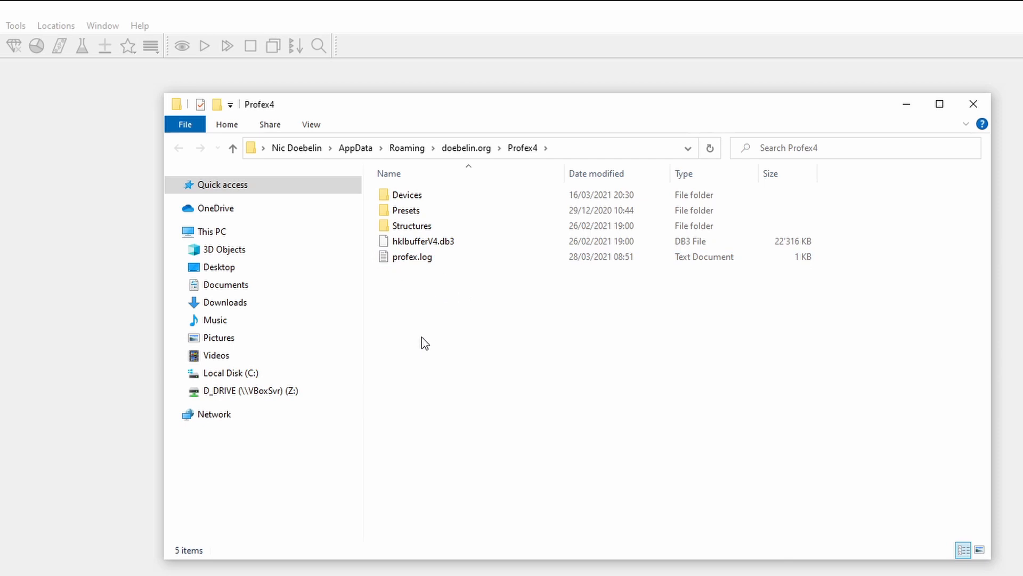
pyautogui.moveTo(441, 292)
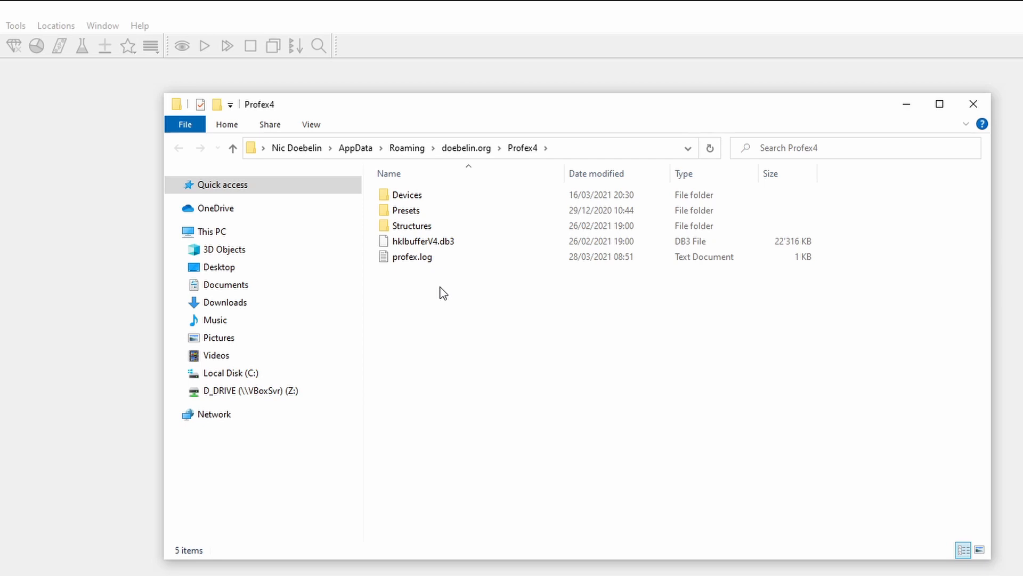
pyautogui.click(412, 257)
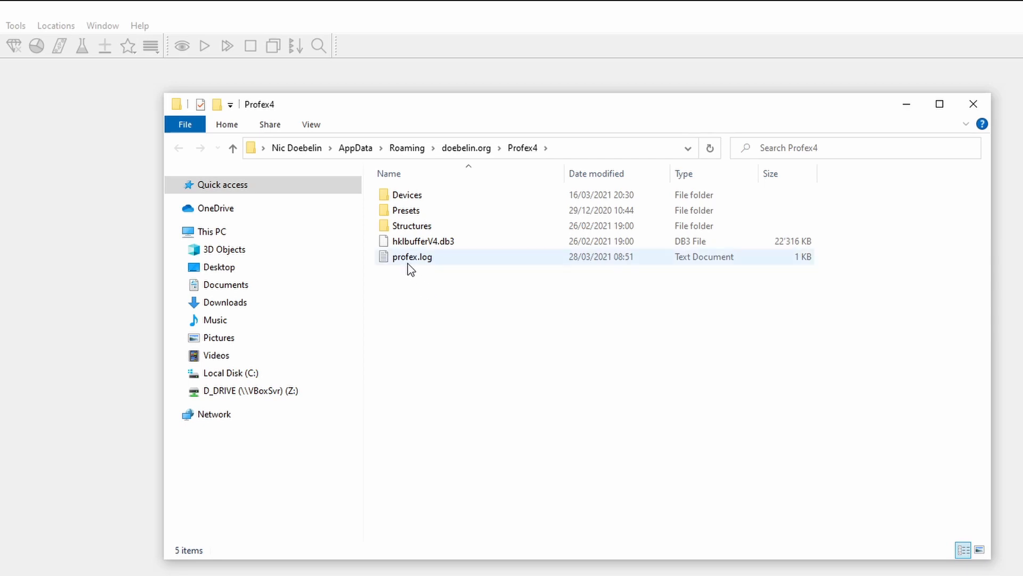
pyautogui.click(411, 256)
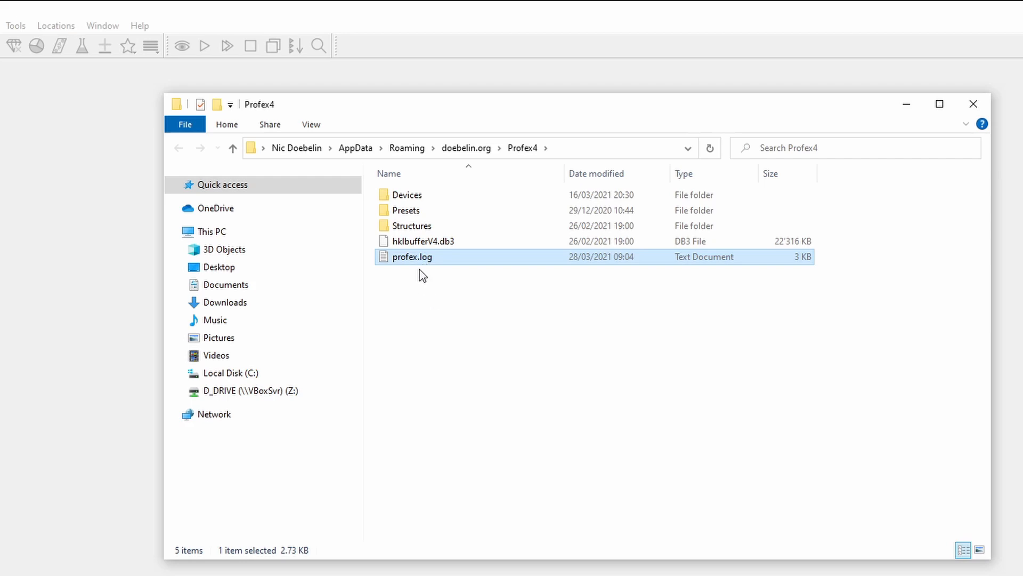
pyautogui.moveTo(483, 295)
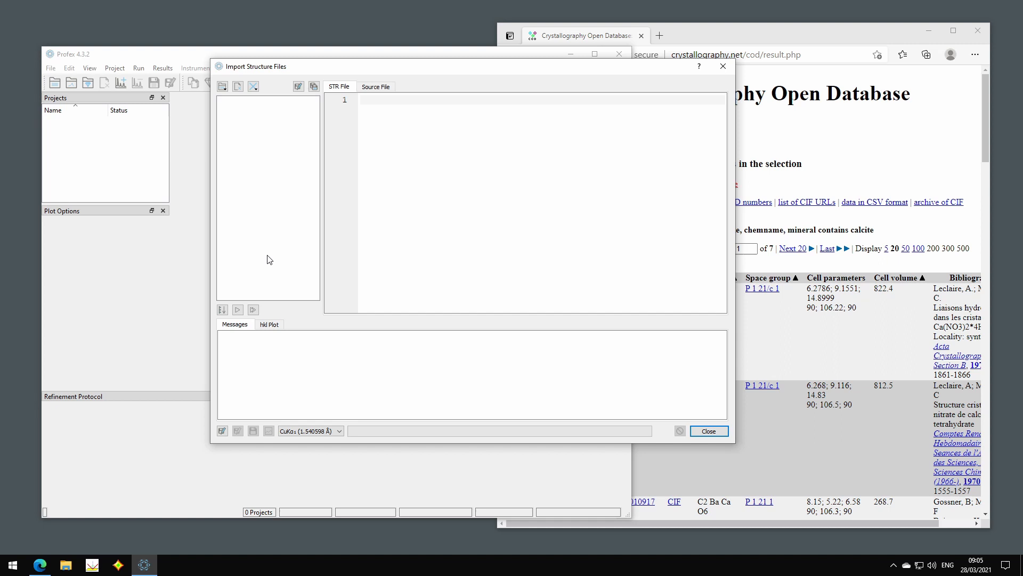
# Search the COD database for IDs 1001741 and 1001743 and tick both Nitrocalcite results.
pyautogui.click(223, 86)
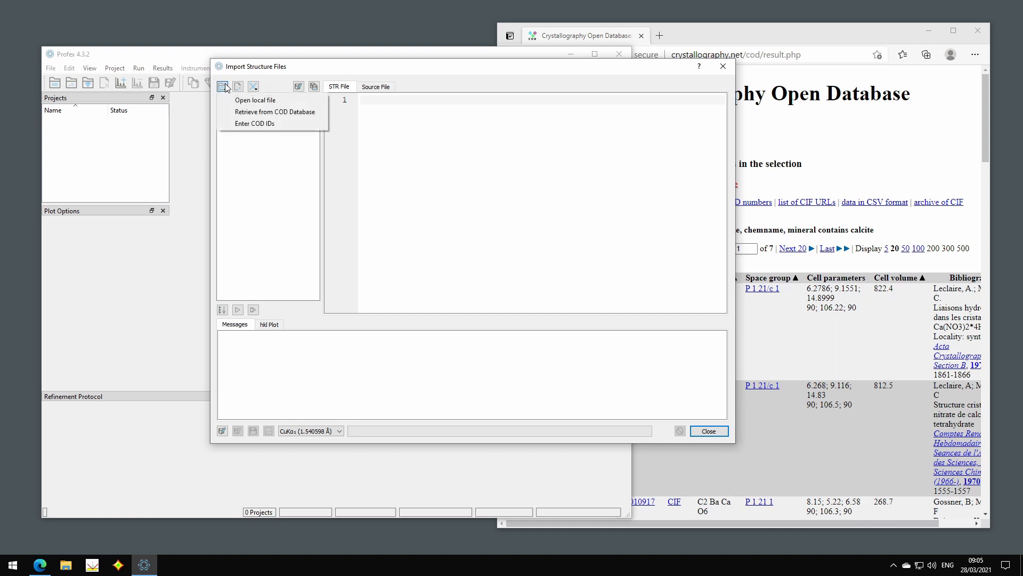
pyautogui.moveTo(250, 113)
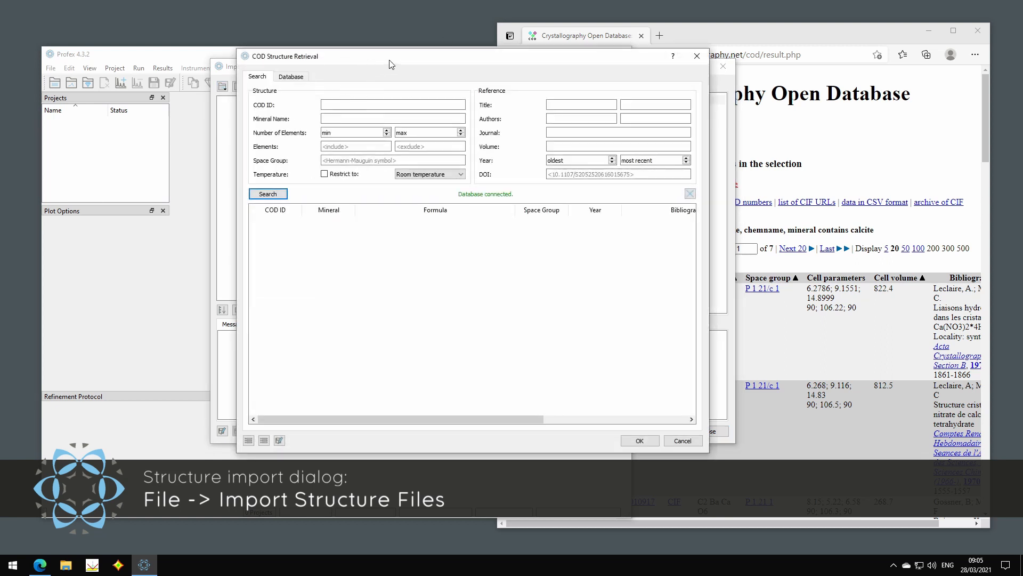
pyautogui.moveTo(384, 245)
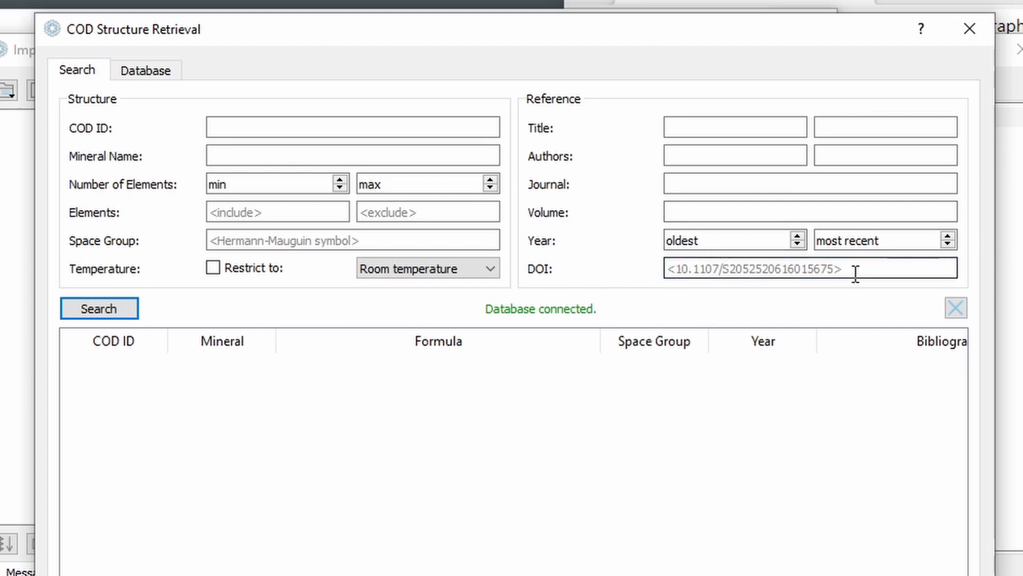
pyautogui.click(353, 126)
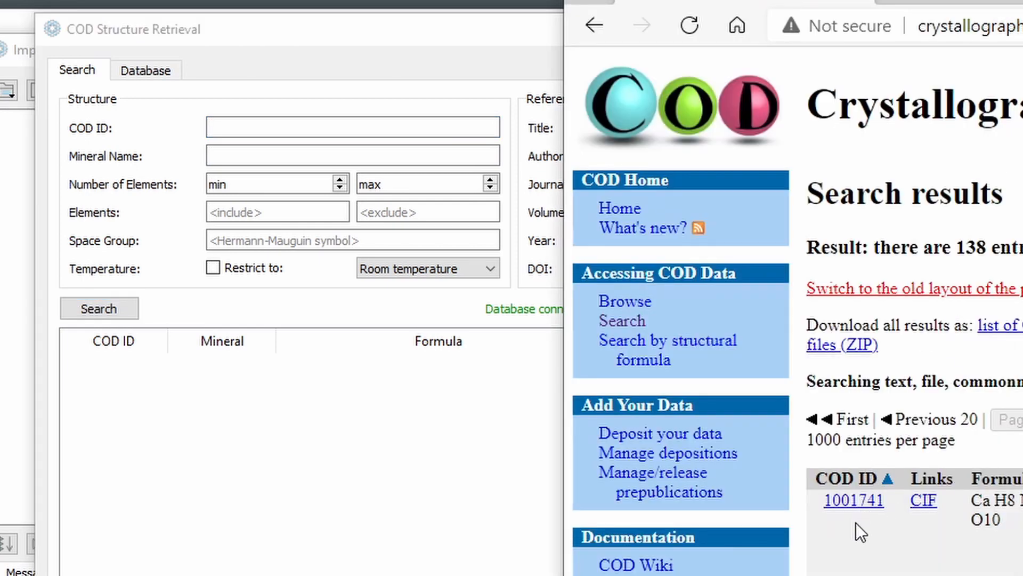
pyautogui.moveTo(975, 553)
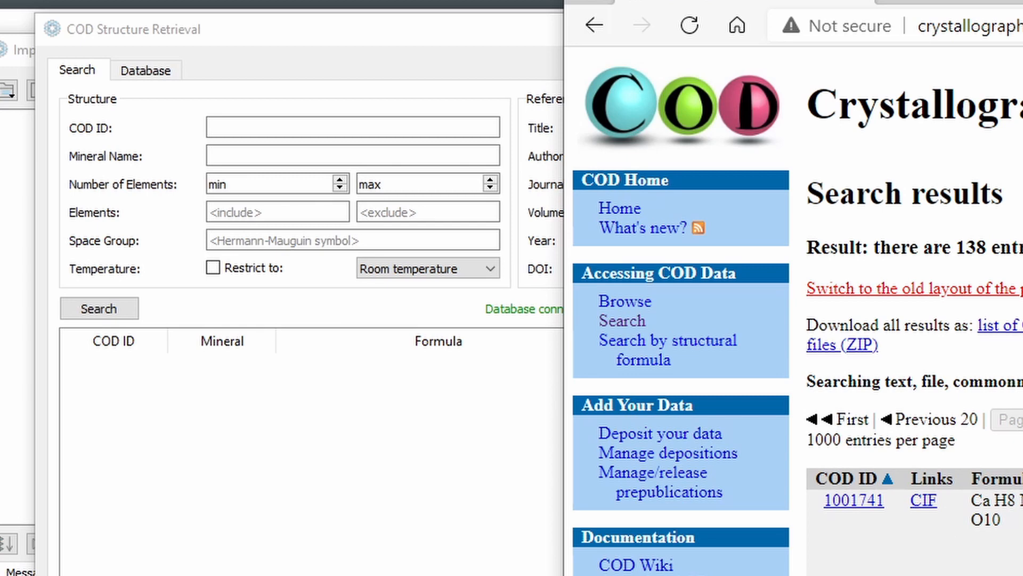
pyautogui.moveTo(845, 563)
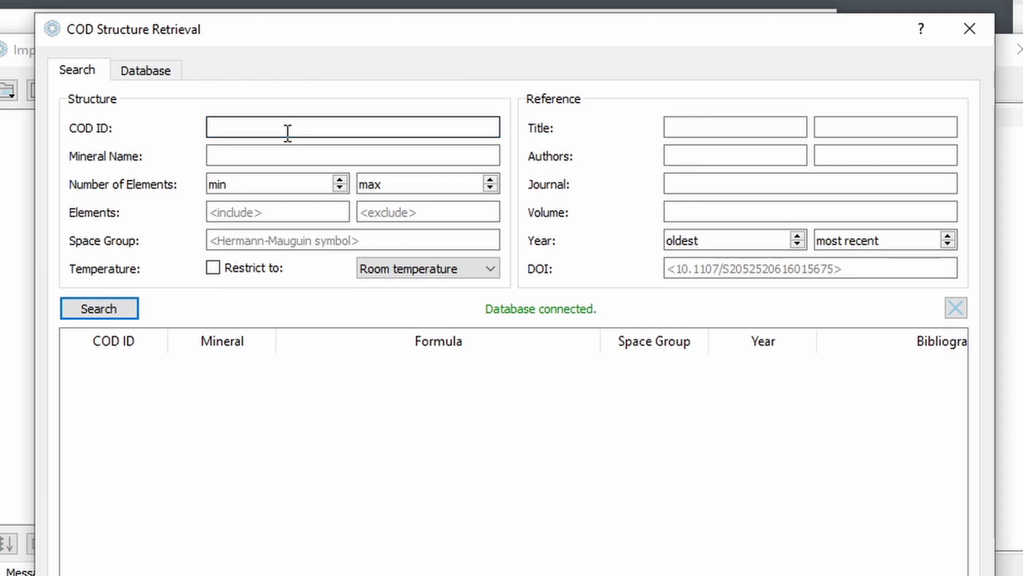
pyautogui.write('100174')
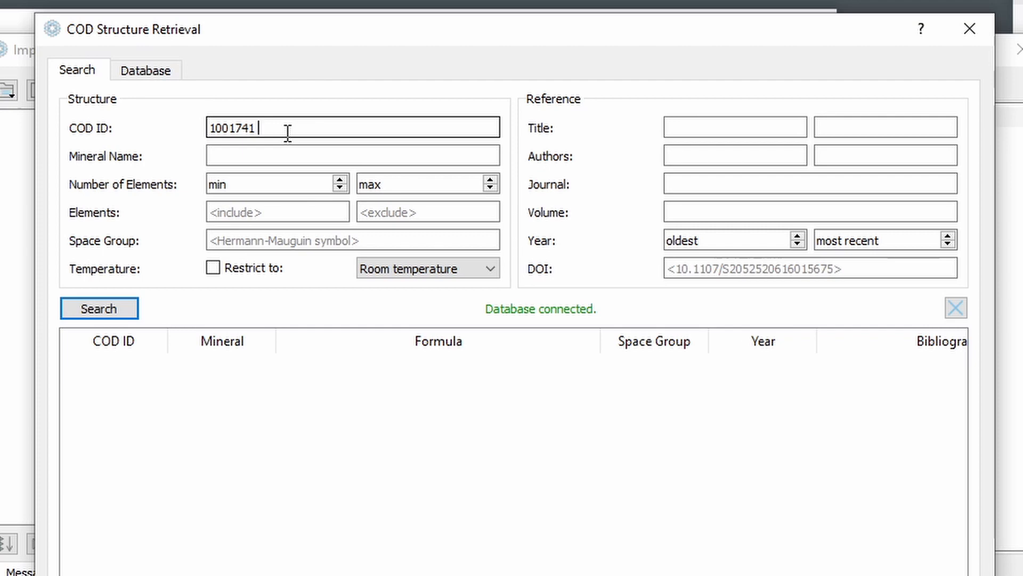
pyautogui.write('1001743')
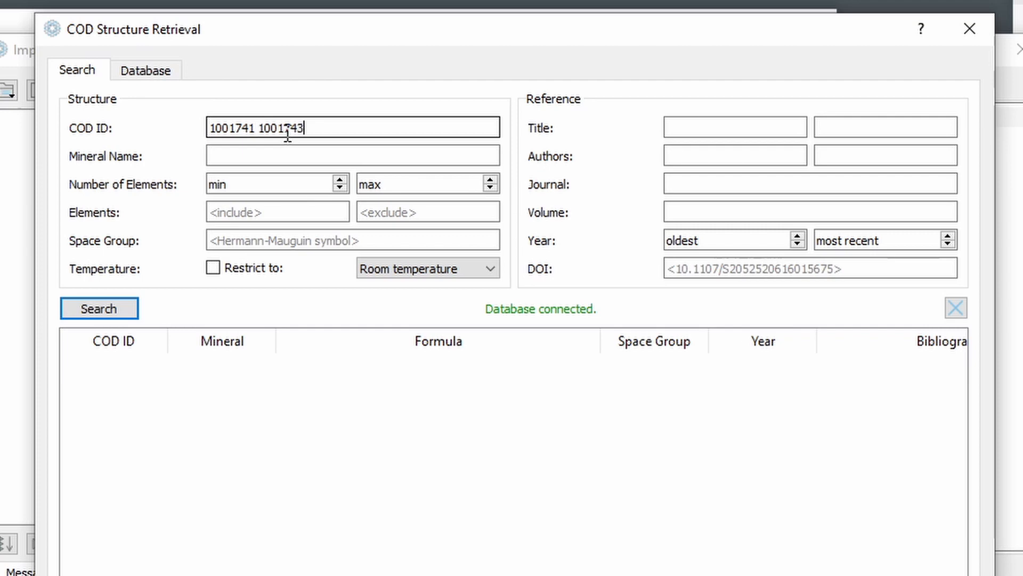
pyautogui.click(98, 308)
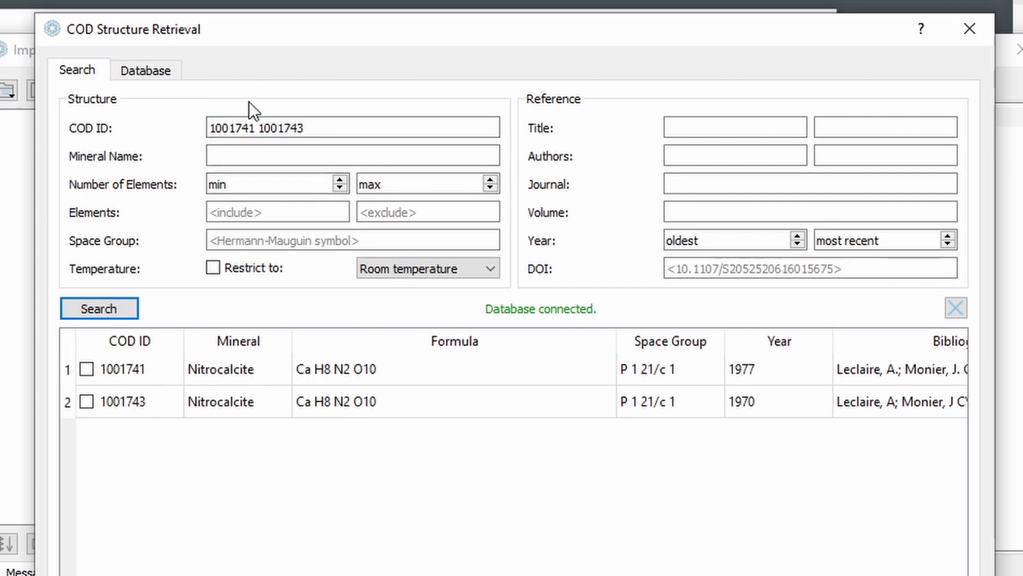
pyautogui.moveTo(78, 406)
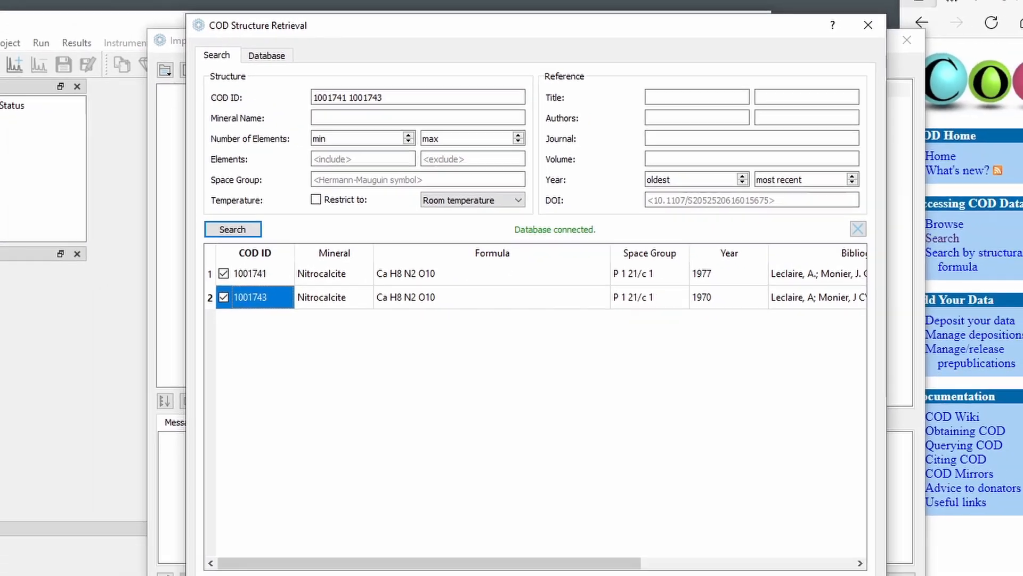
# Retrieve both Nitrocalcite CIFs, view the second converted STR file, then clear the import list.
pyautogui.click(233, 229)
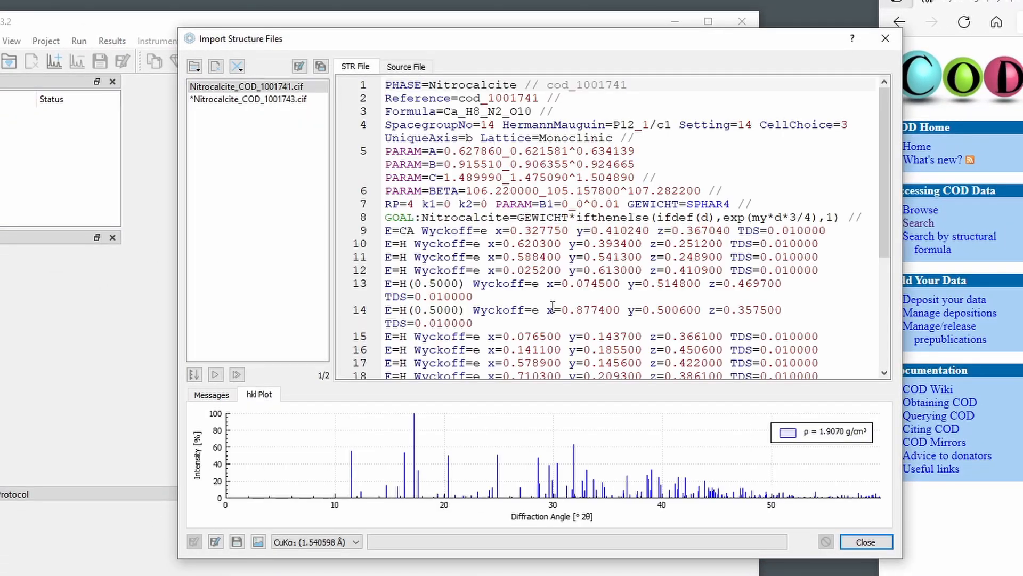
pyautogui.click(246, 99)
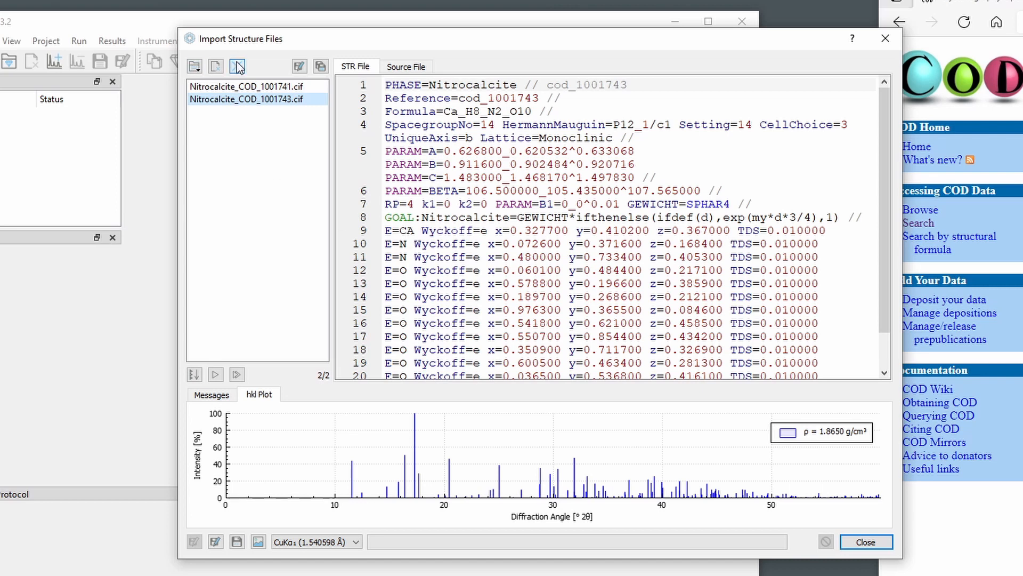
pyautogui.click(237, 66)
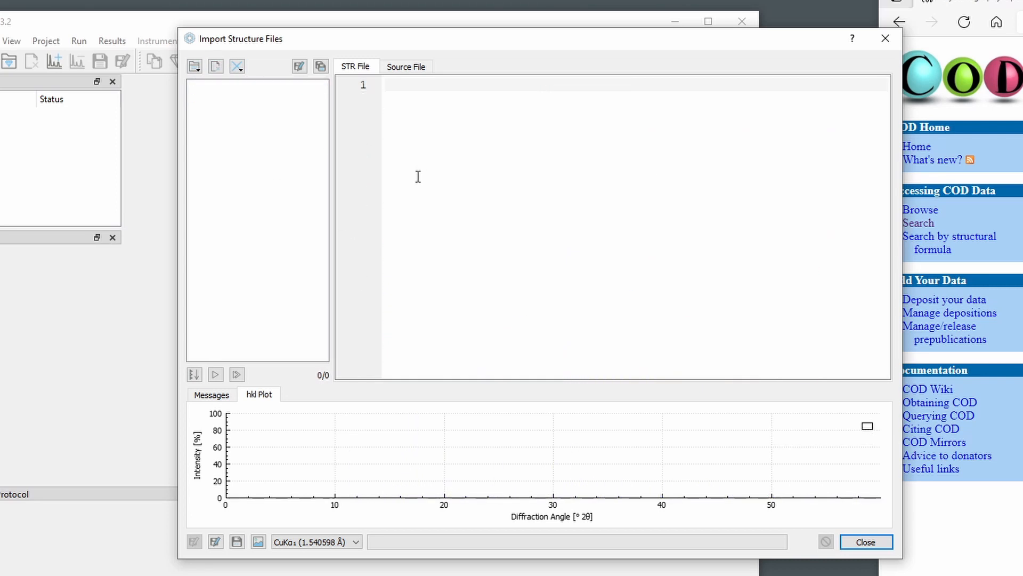
# Download COD entries 1001741 and 1001743 plus a Barytocalcite CIF into the import list.
pyautogui.click(195, 66)
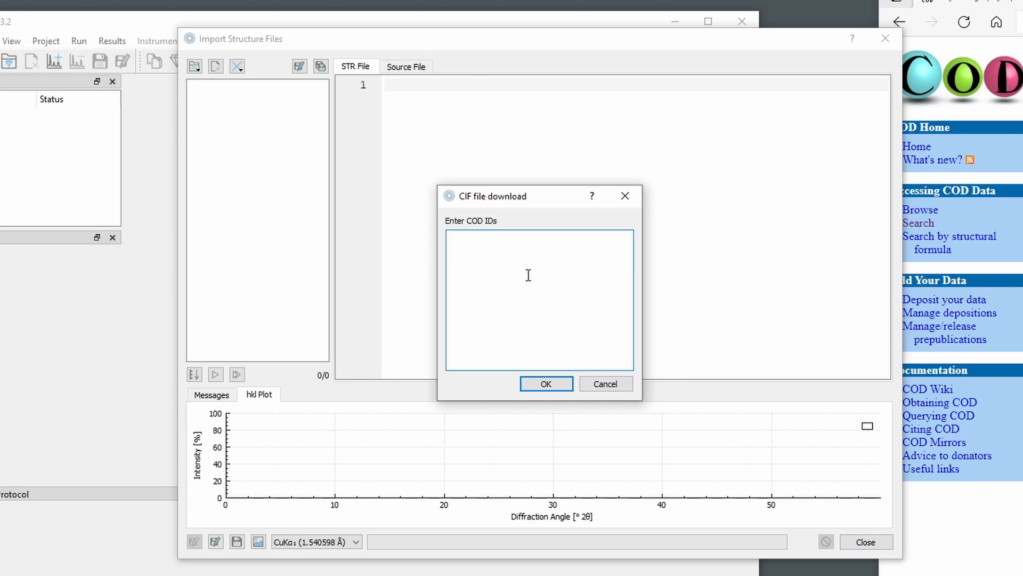
pyautogui.moveTo(616, 318)
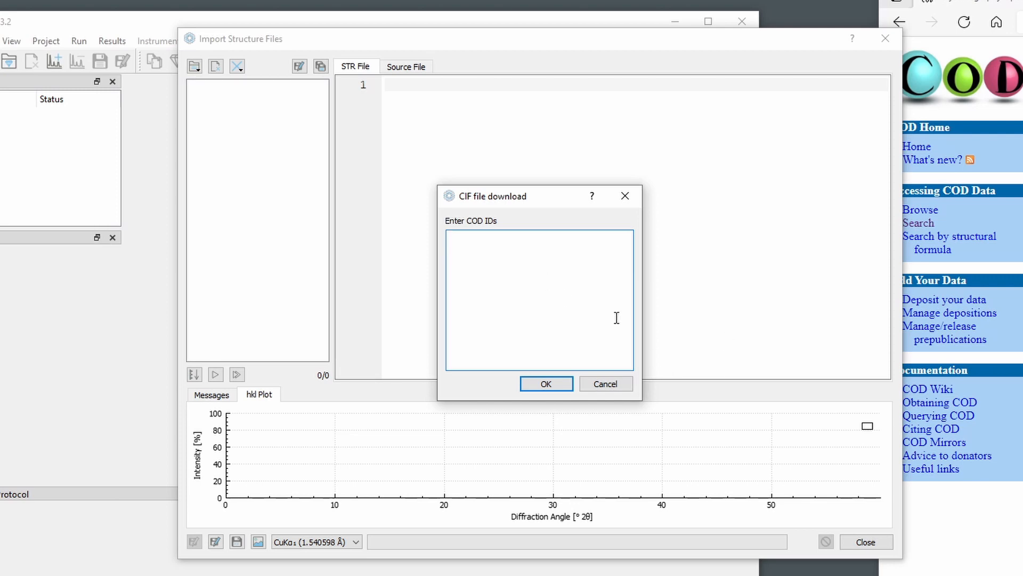
pyautogui.click(479, 282)
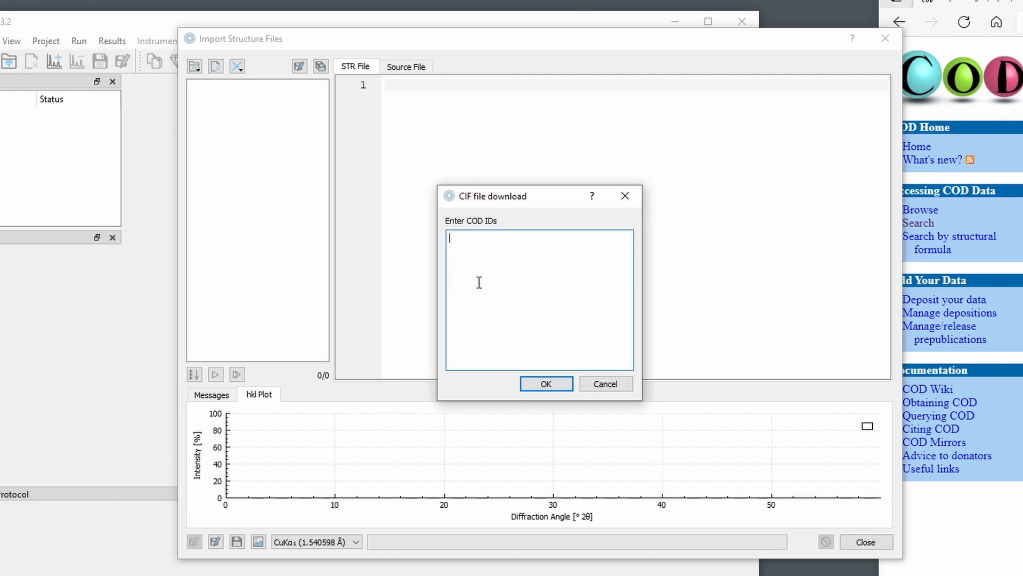
pyautogui.write('1001741')
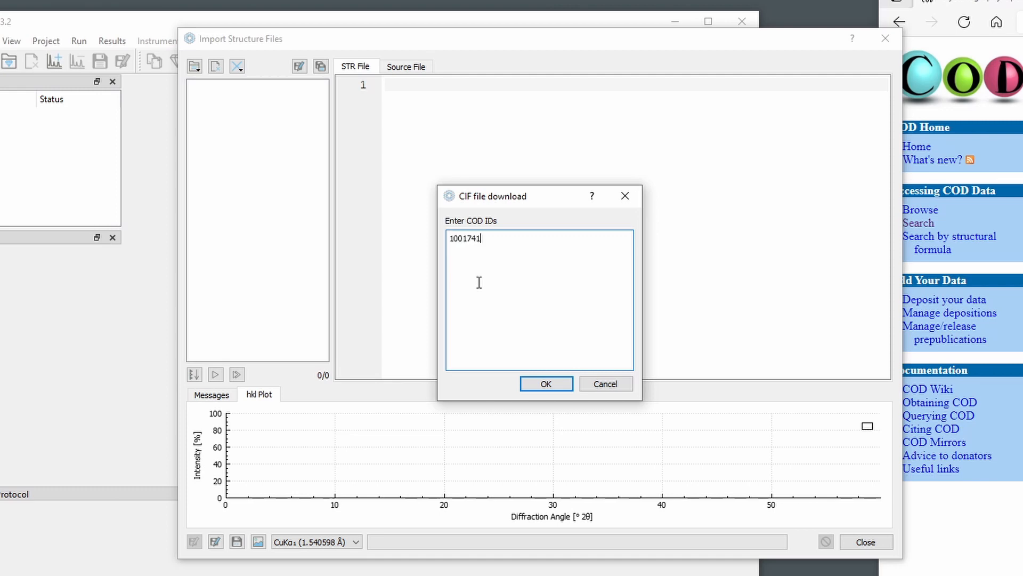
pyautogui.write('1001743')
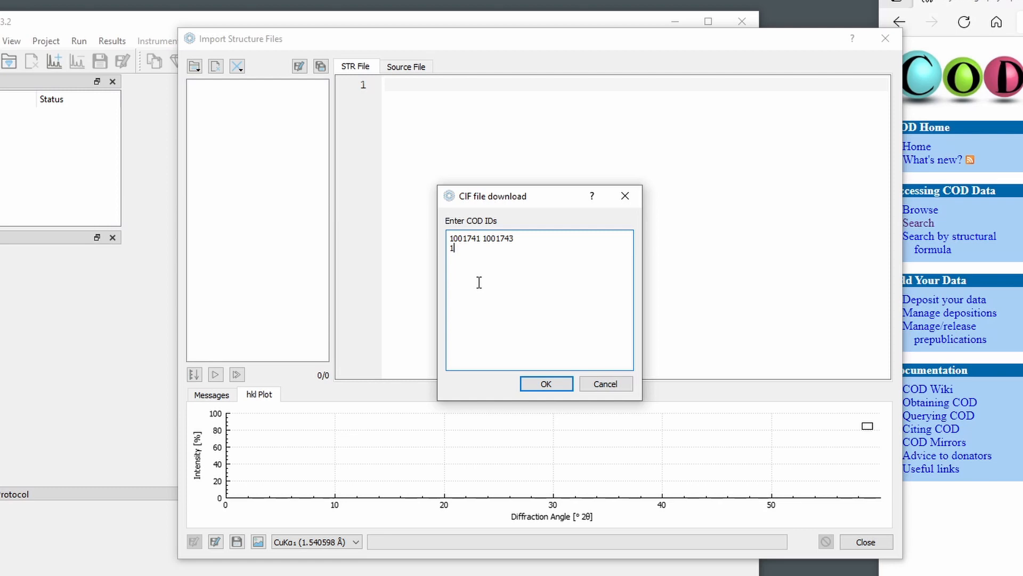
pyautogui.click(546, 383)
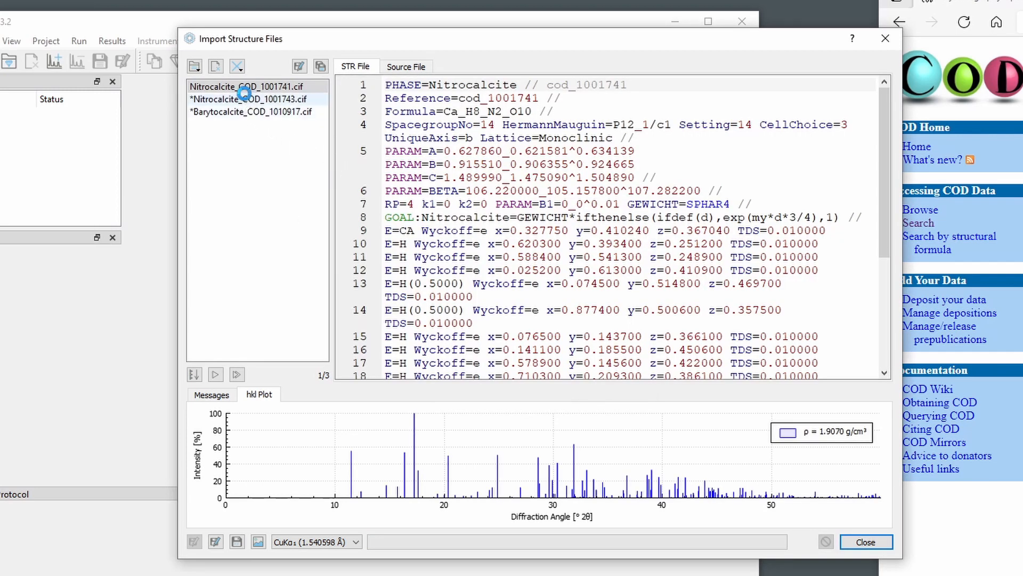
# View the Barytocalcite structure, then save all verified structures into the Structures folder.
pyautogui.click(252, 112)
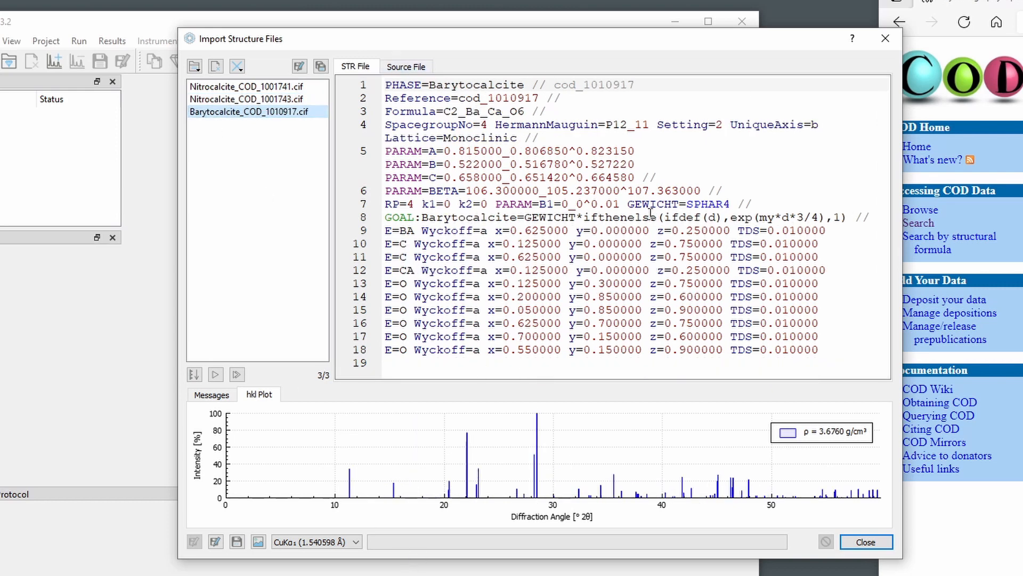
pyautogui.moveTo(580, 501)
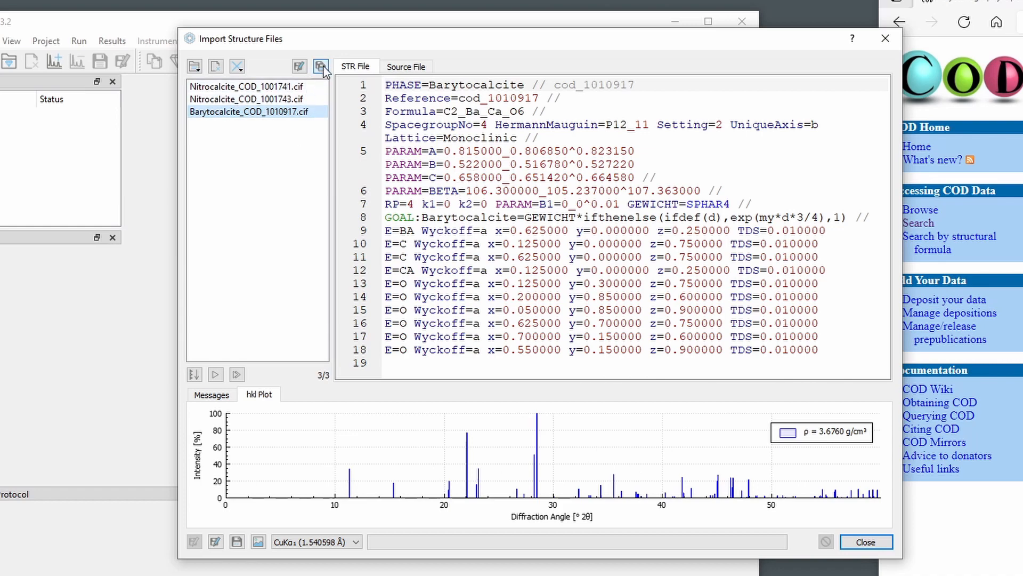
pyautogui.click(321, 66)
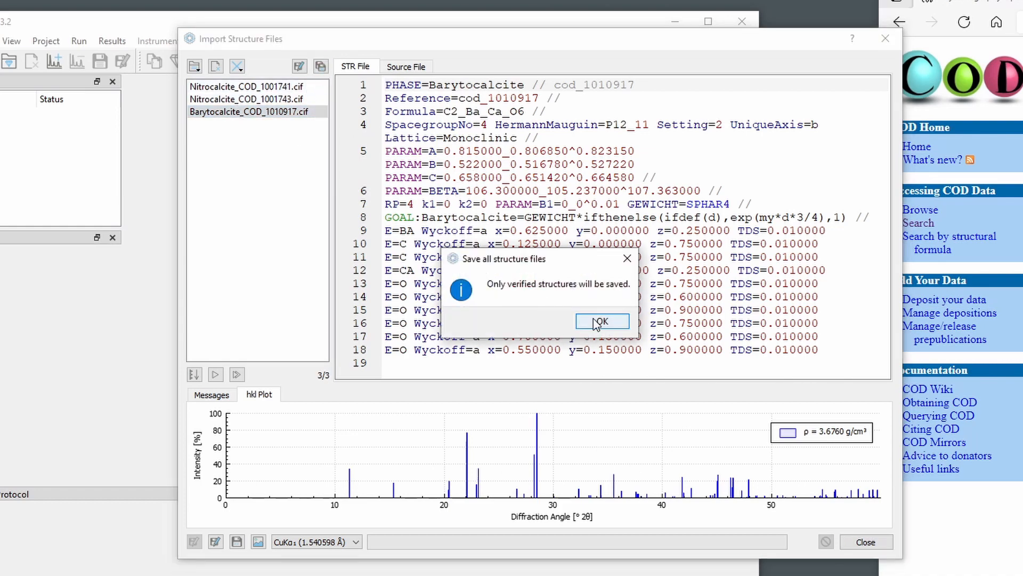
pyautogui.click(603, 321)
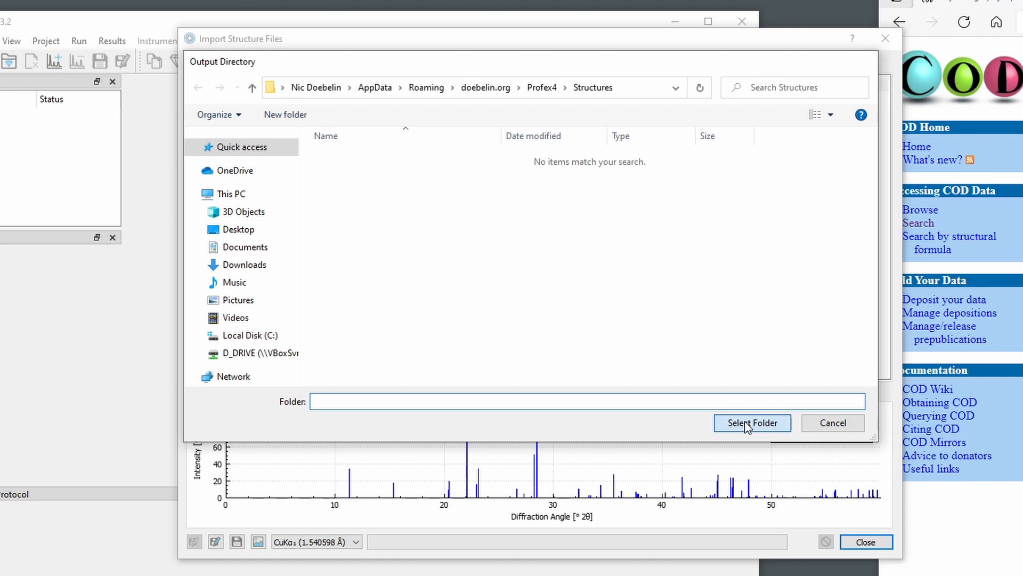
pyautogui.click(753, 423)
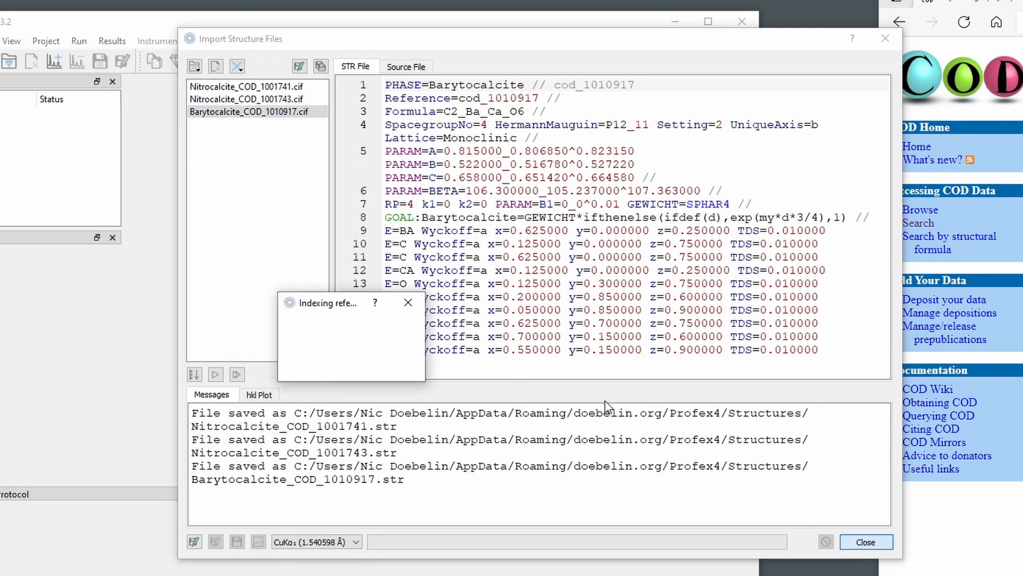
pyautogui.moveTo(408, 365)
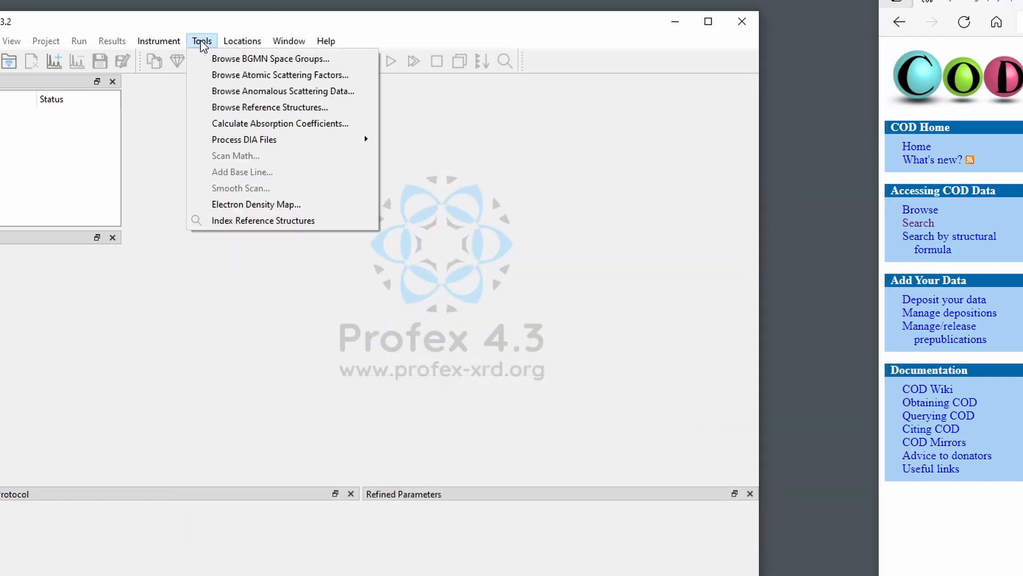
# Filter reference structures by 'nitro' and view the saved Nitrocalcite_COD structures' peaks.
pyautogui.click(270, 107)
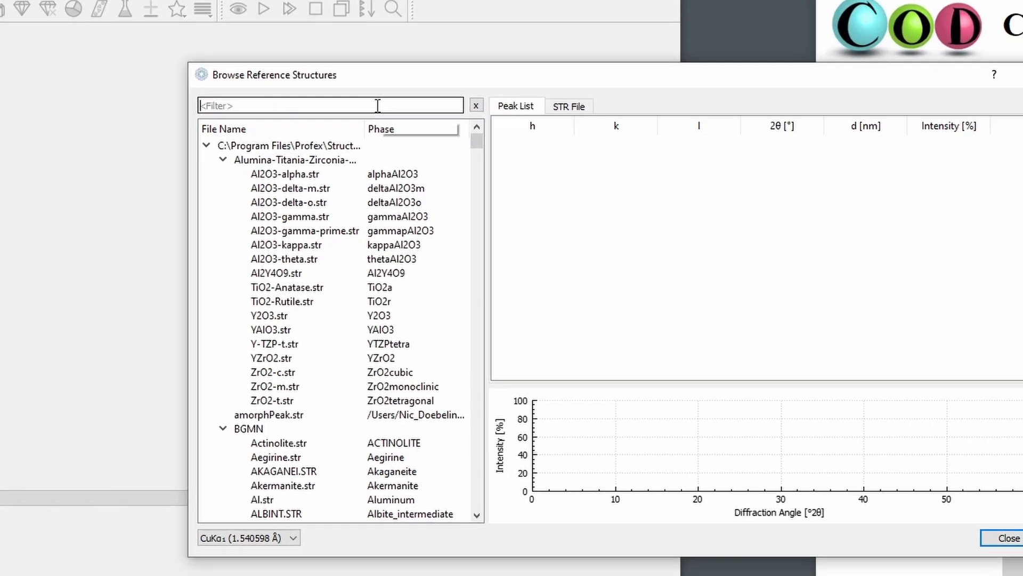
pyautogui.write('nitro')
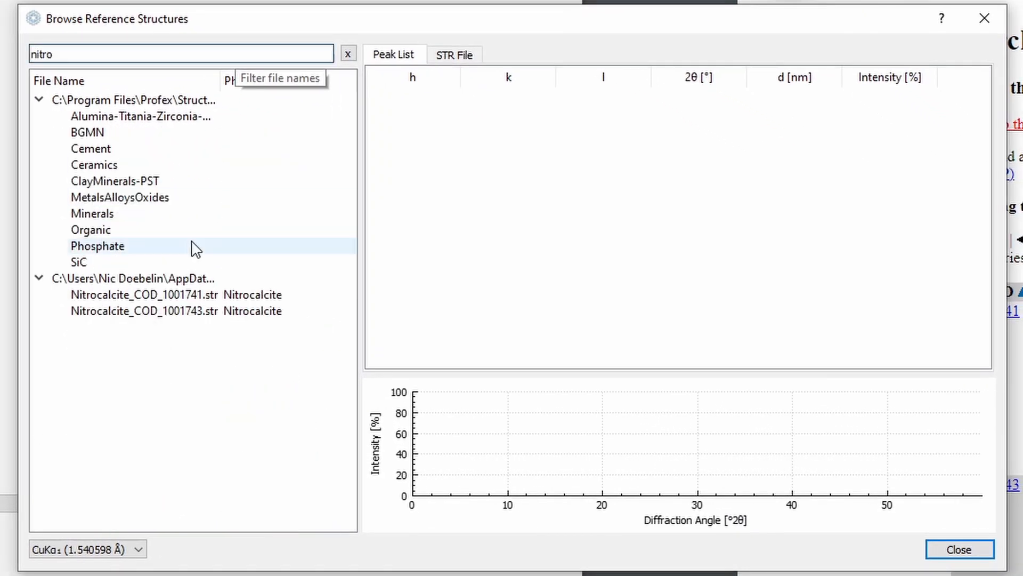
pyautogui.click(142, 311)
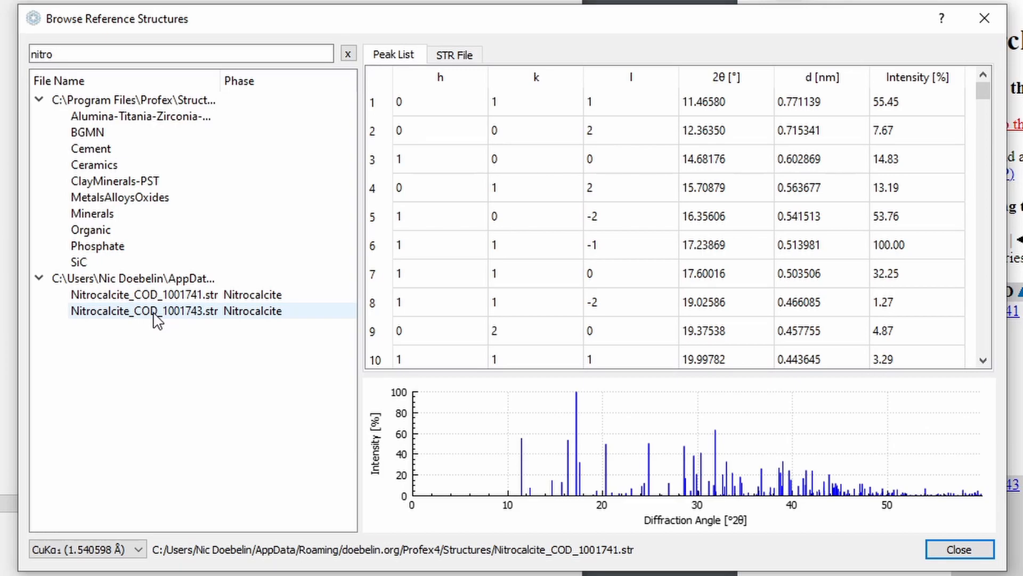
pyautogui.click(960, 564)
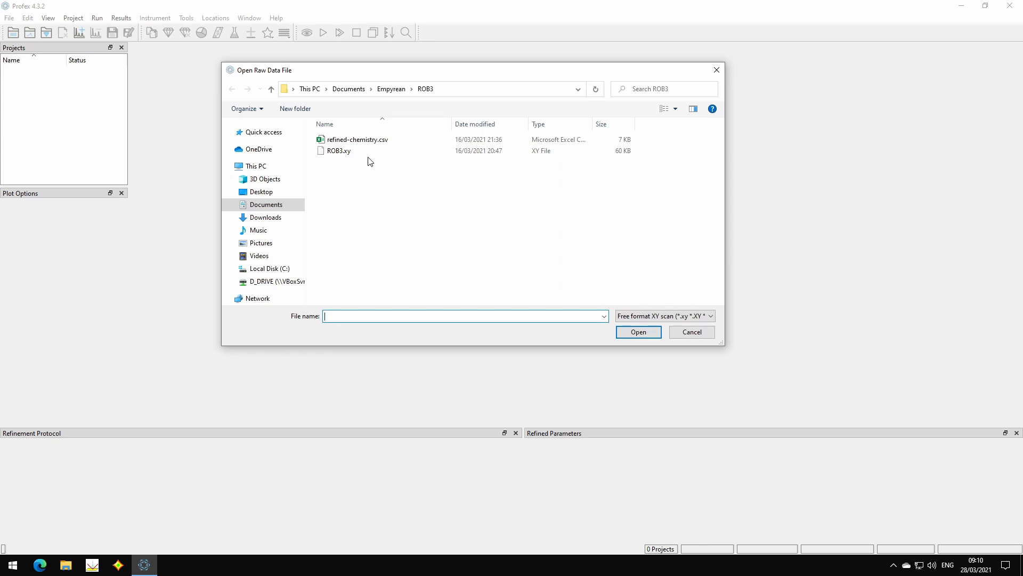
# Open ROB3.xy as a project, then open and dismiss the Edit menu.
pyautogui.click(339, 151)
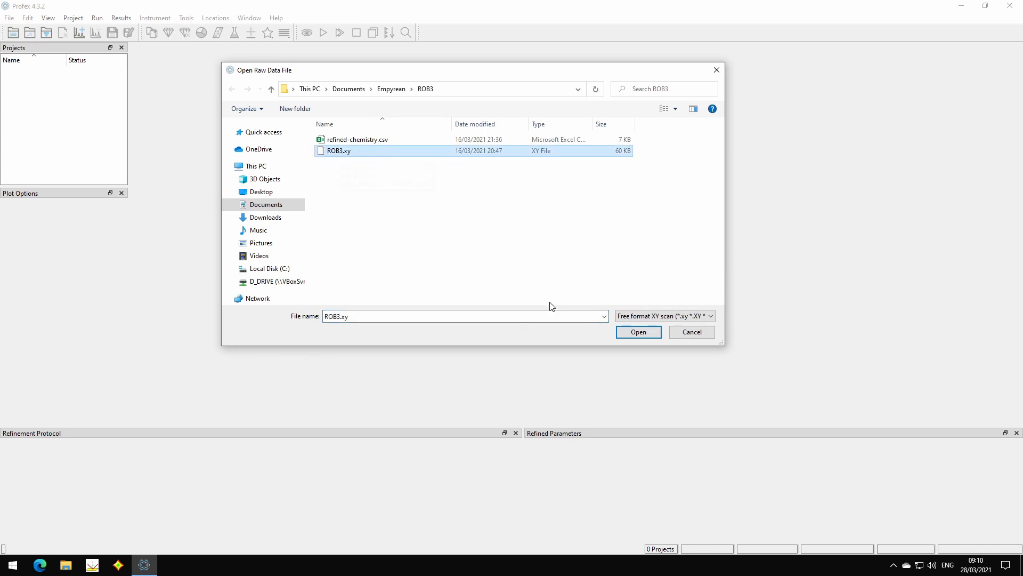
pyautogui.click(638, 331)
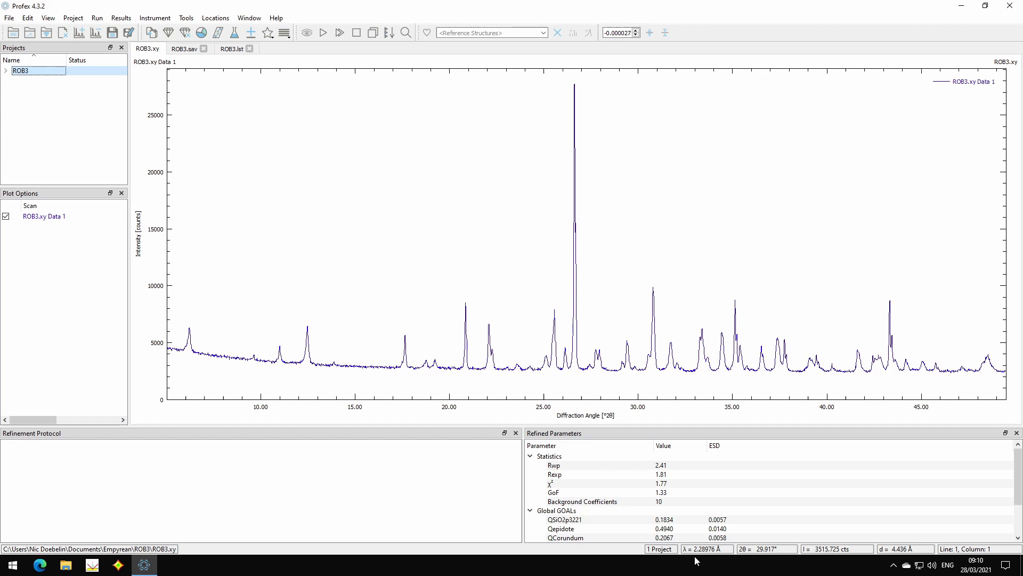
pyautogui.click(26, 17)
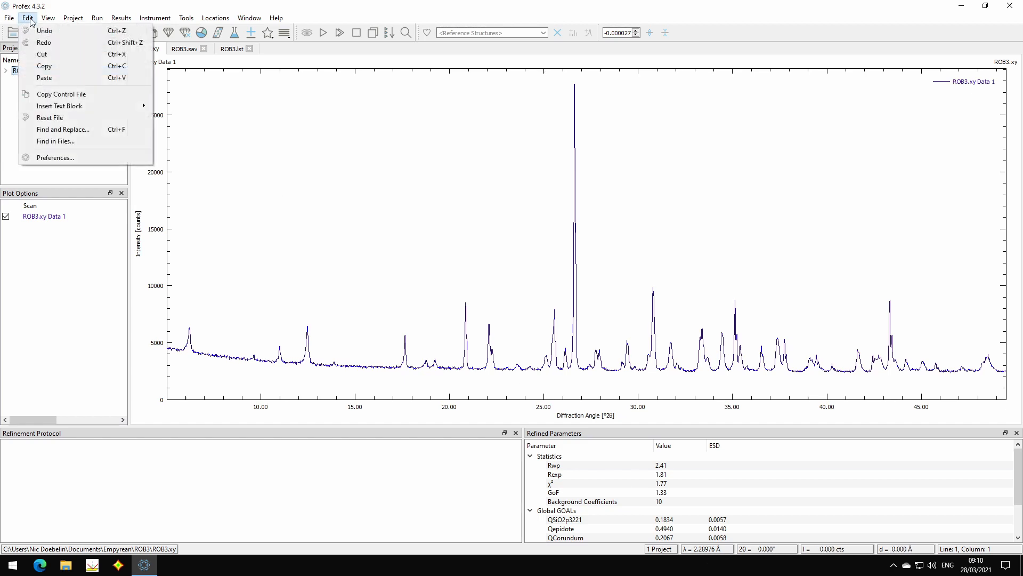
pyautogui.click(56, 157)
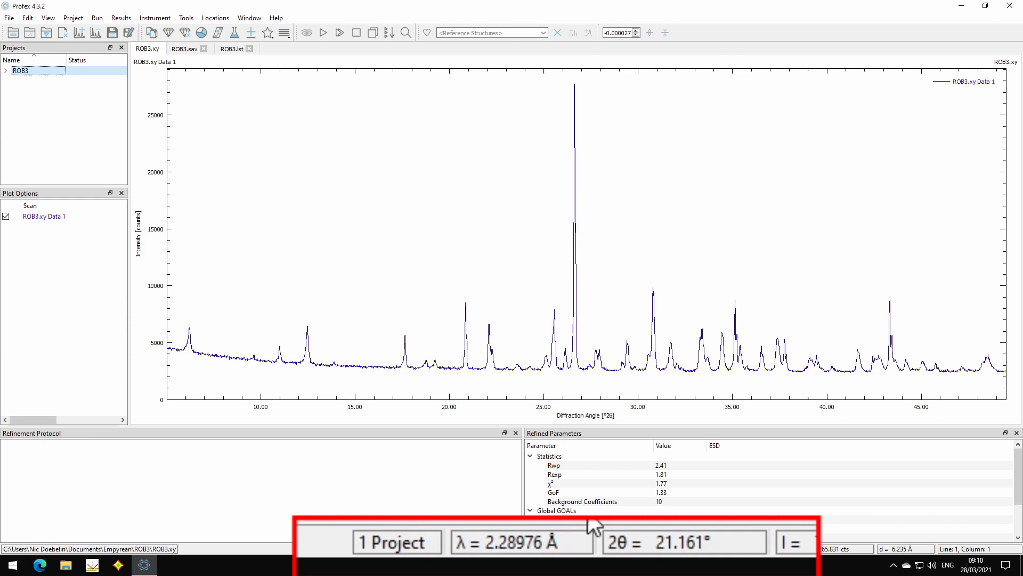
pyautogui.moveTo(547, 324)
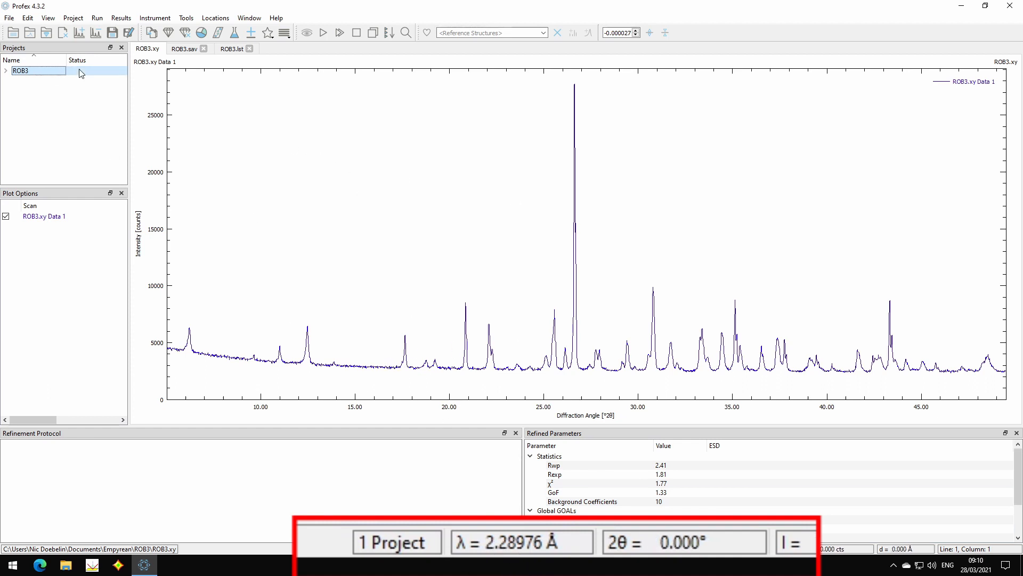
# Set the ROB3 project wavelength to CuKα1 (1.540598 Å), replacing 2.28976 Å.
pyautogui.click(87, 17)
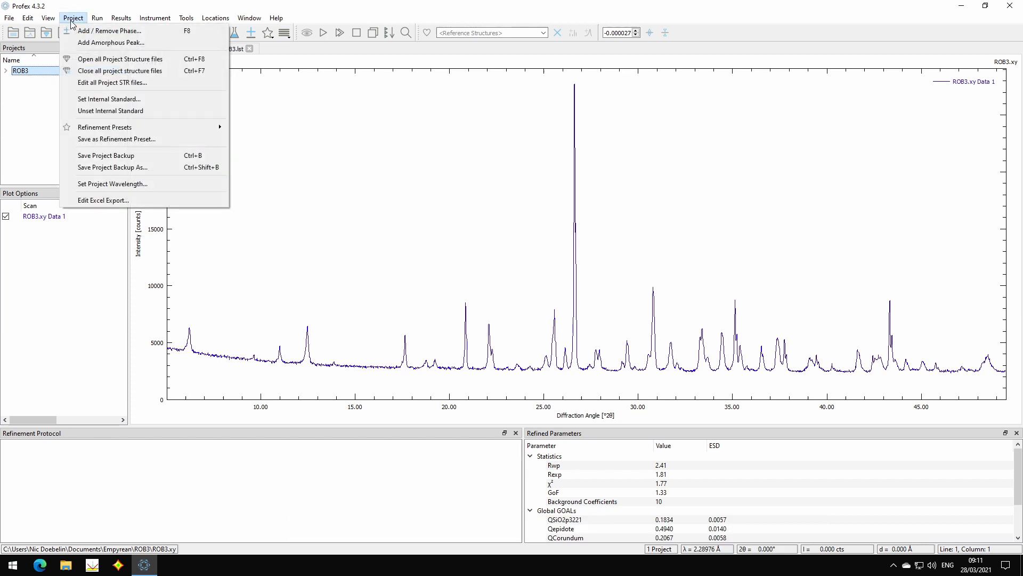
pyautogui.moveTo(109, 185)
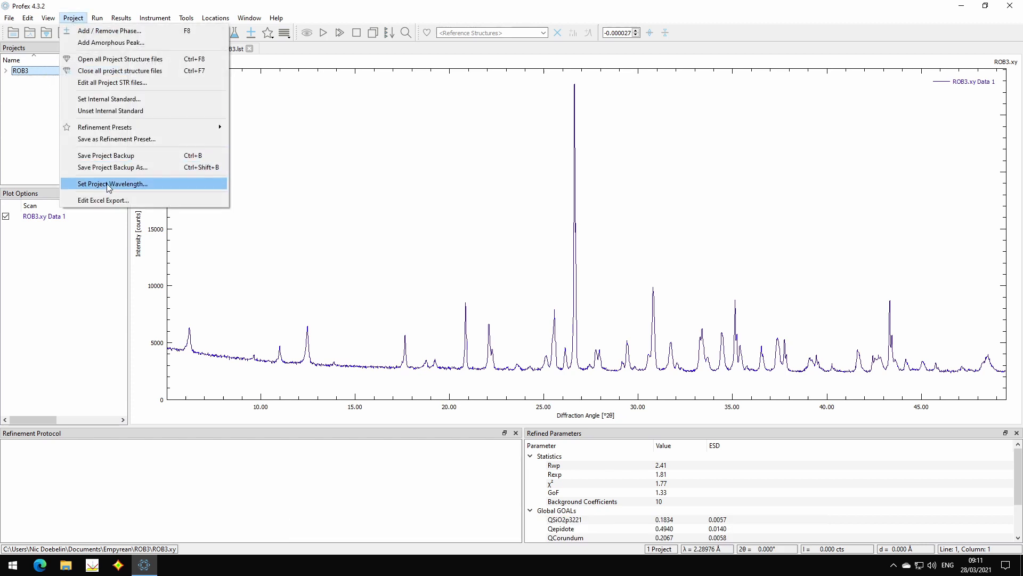
pyautogui.moveTo(173, 187)
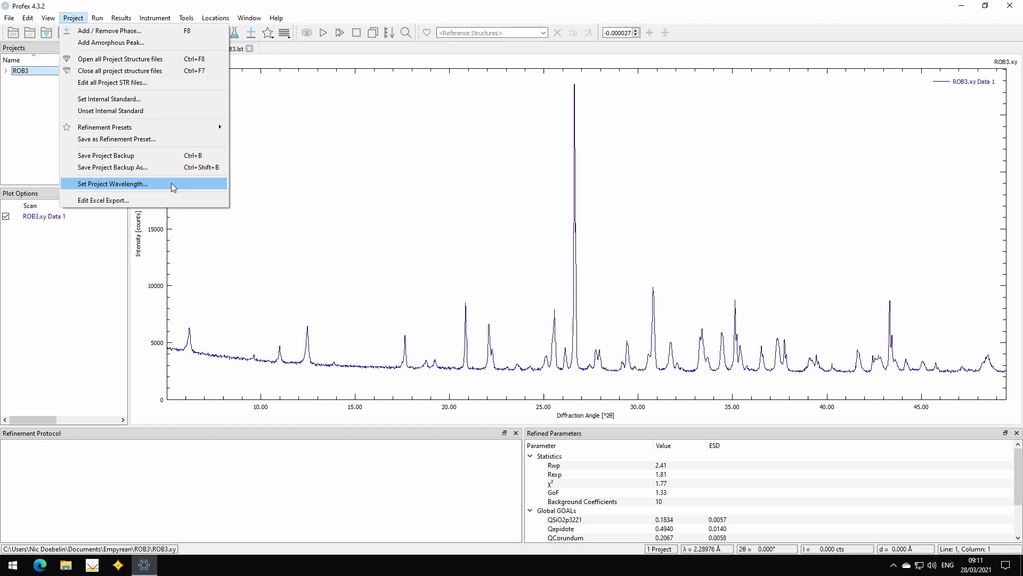
pyautogui.moveTo(116, 186)
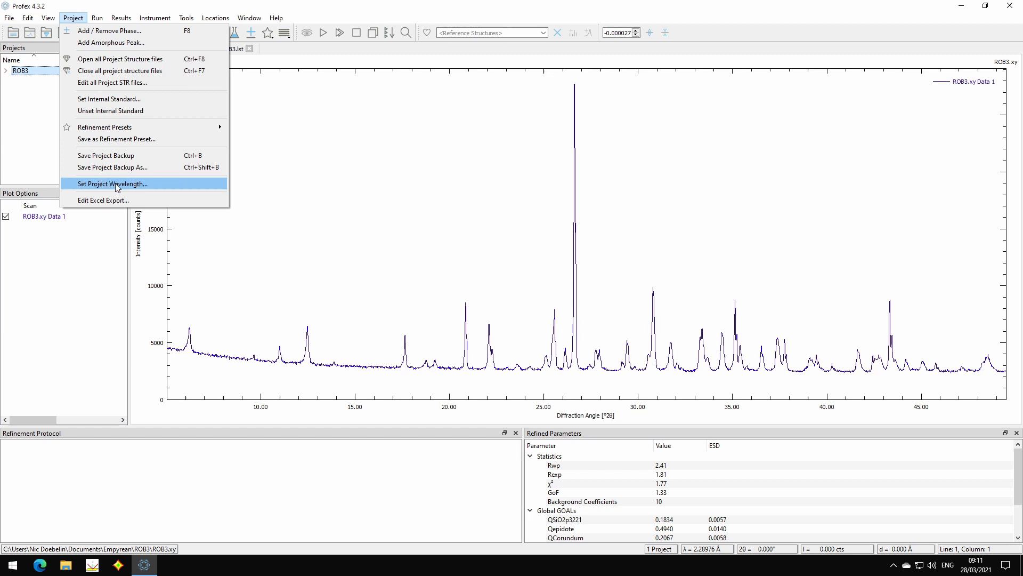
pyautogui.click(112, 183)
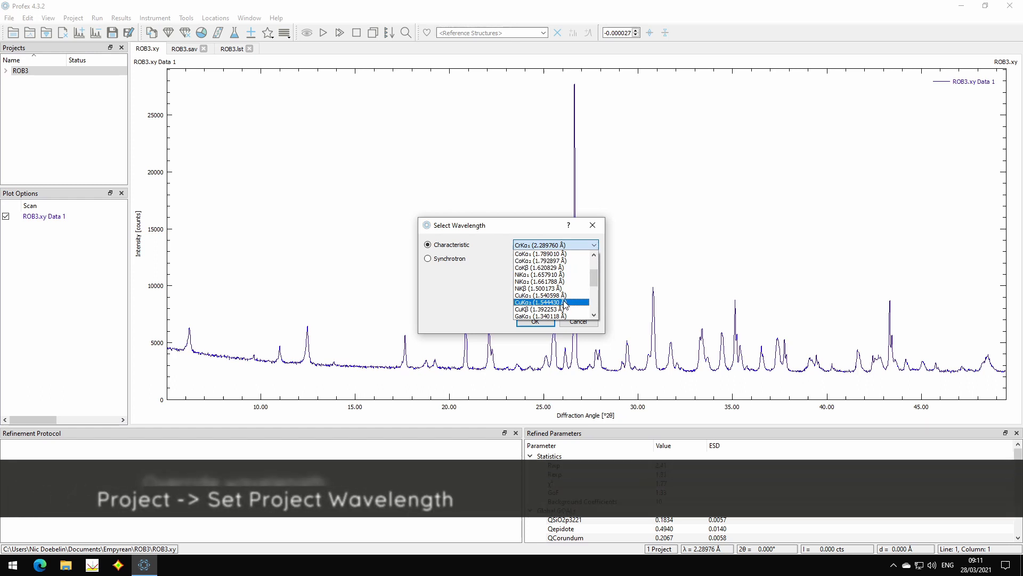
pyautogui.click(541, 302)
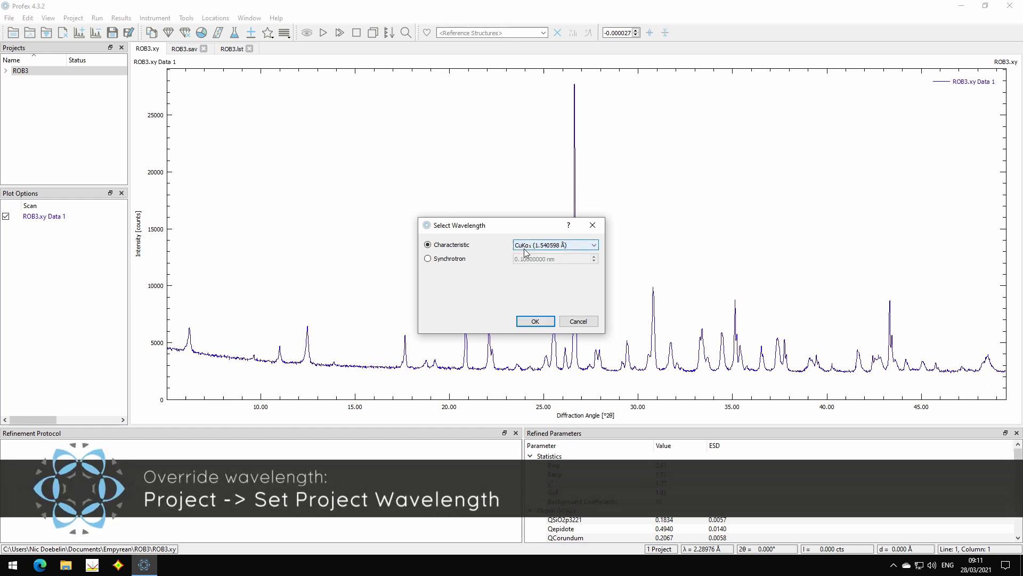
pyautogui.click(535, 321)
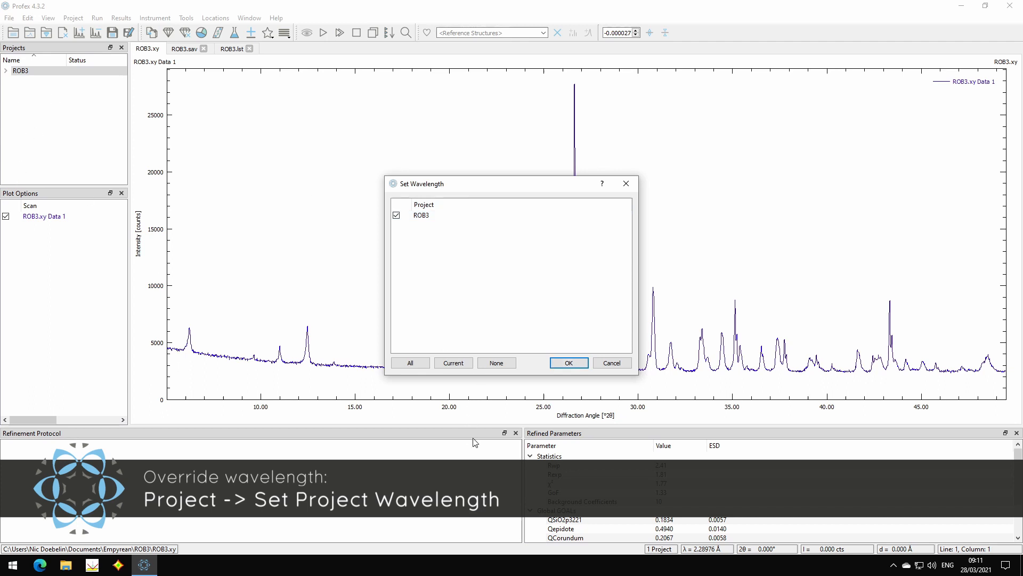
pyautogui.click(568, 363)
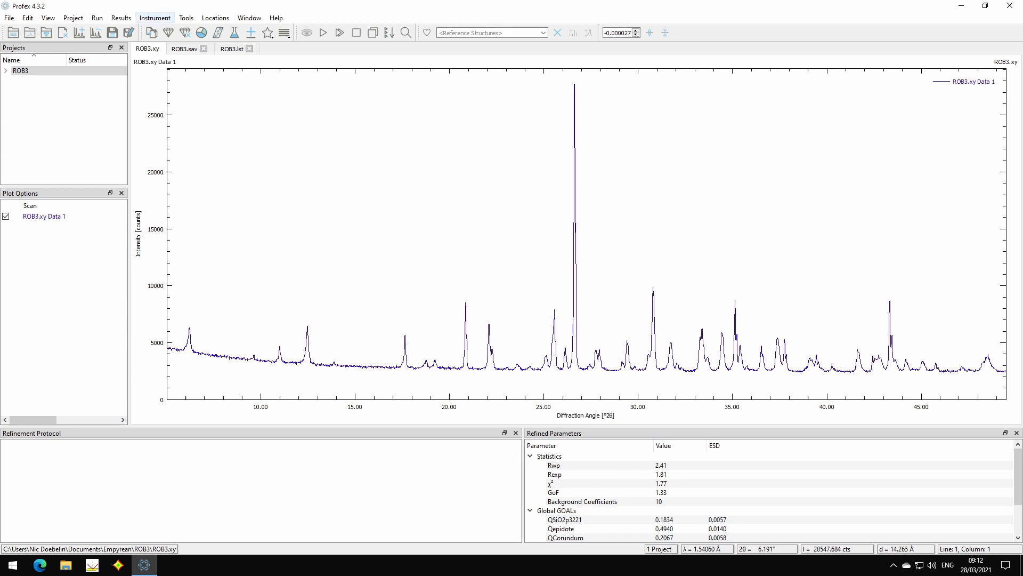
# Open the current Empyrean FPA configuration and run the peak profile calculation.
pyautogui.click(154, 18)
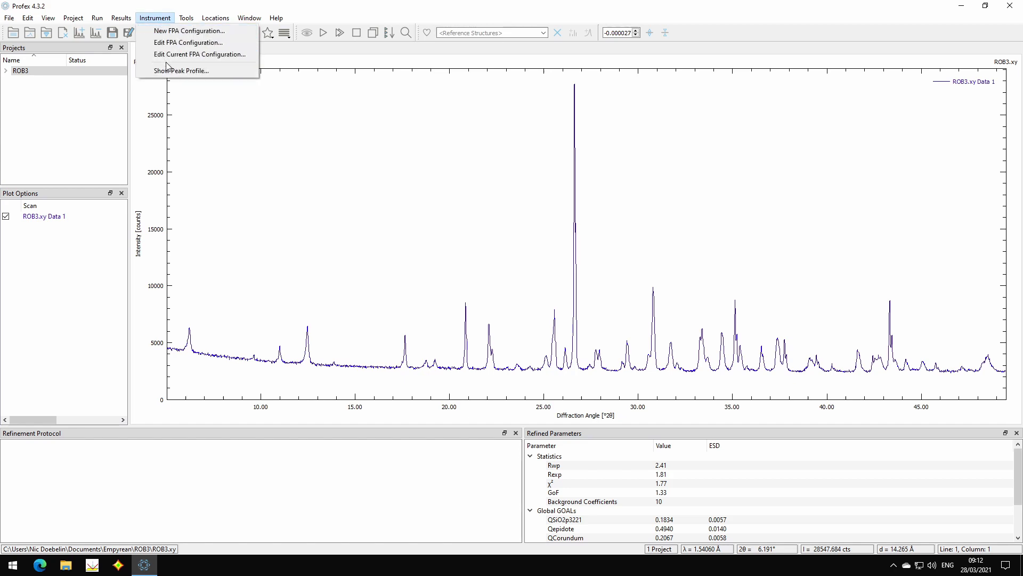
pyautogui.click(198, 54)
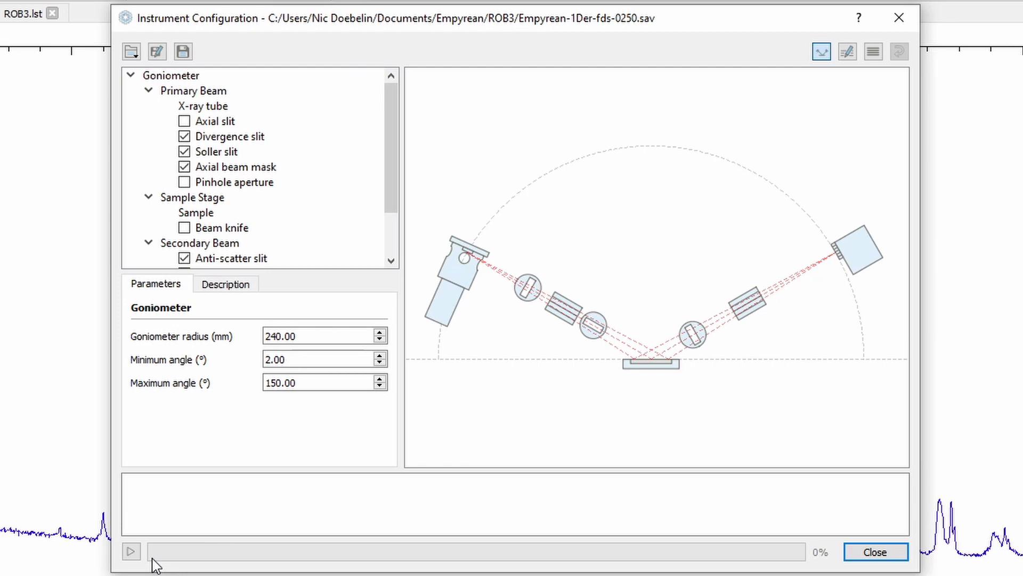
pyautogui.moveTo(140, 568)
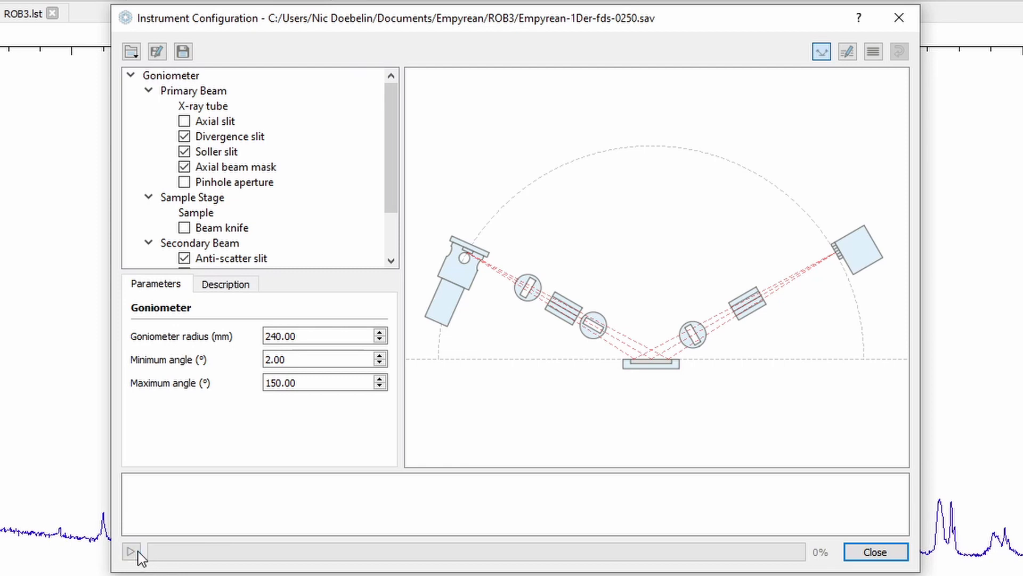
pyautogui.click(129, 565)
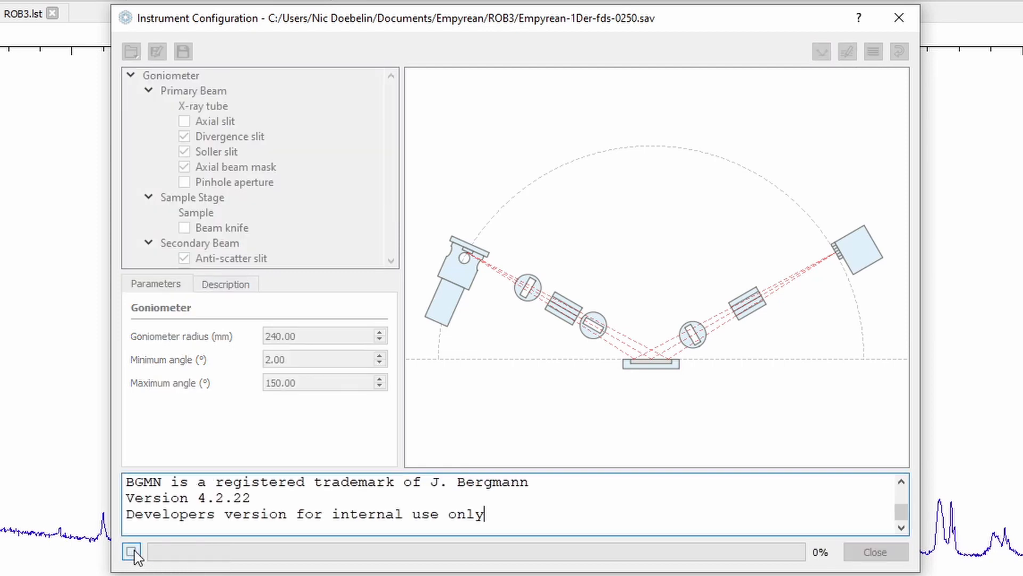
pyautogui.click(130, 551)
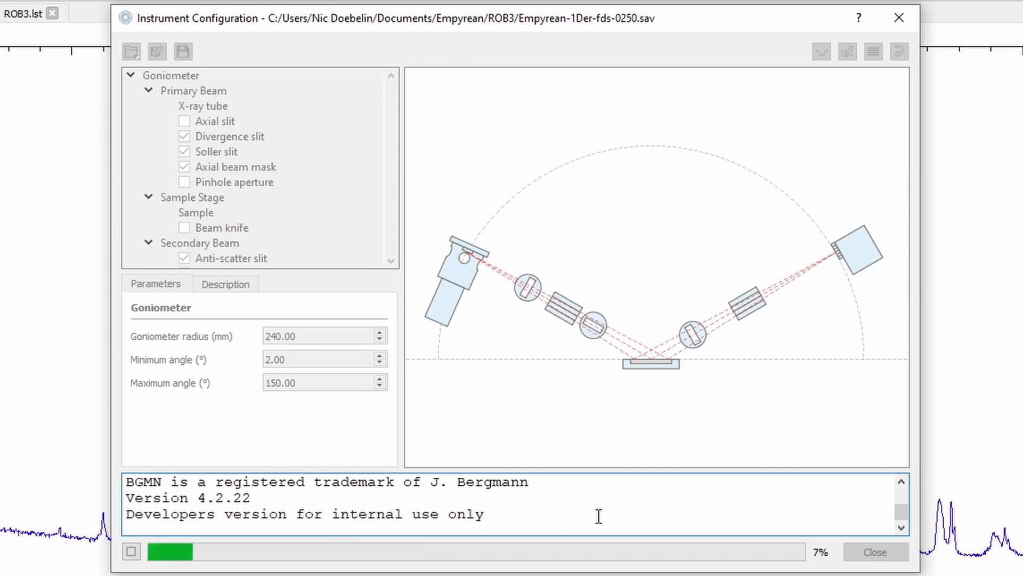